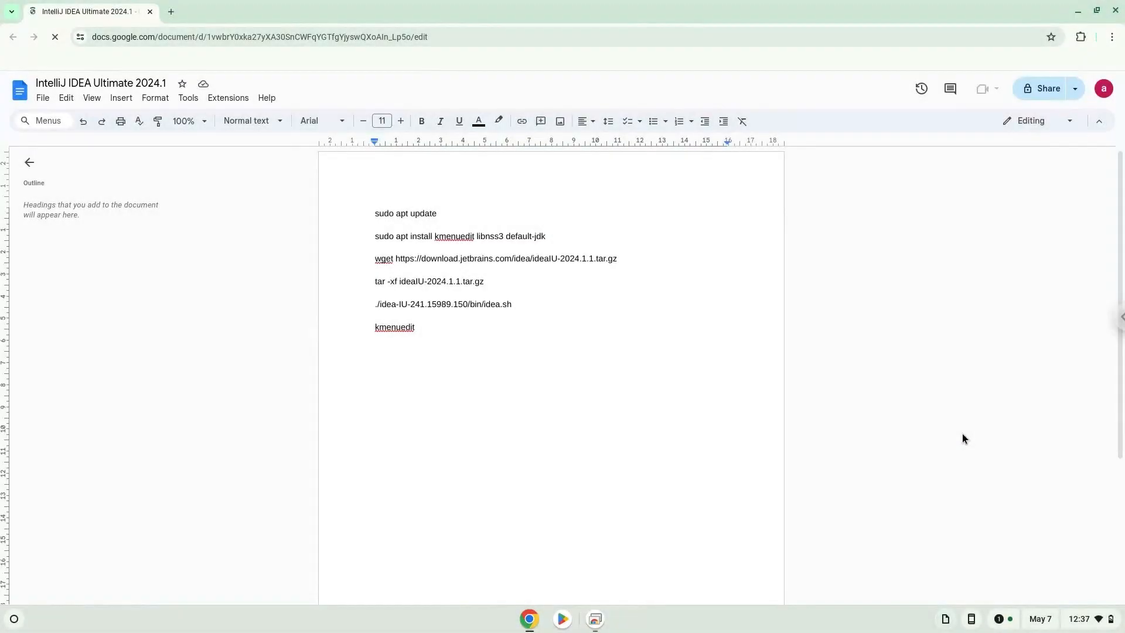
Focus the IntelliJ install-command list in Google Docs and bring up Settings from the system tray
left_click(375, 213)
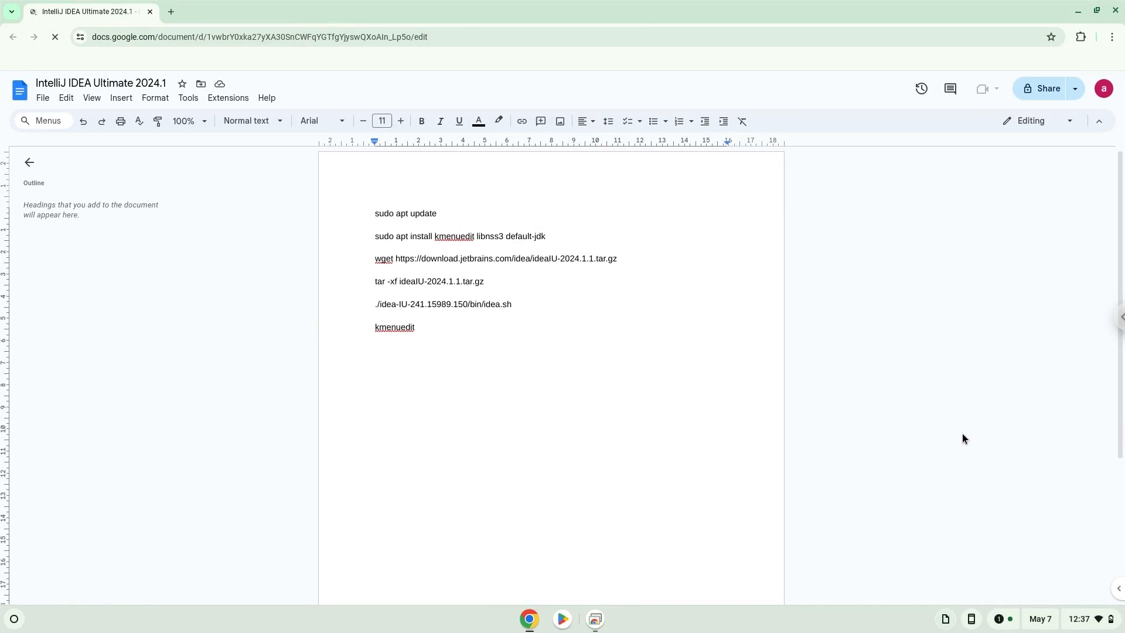
left_click(377, 213)
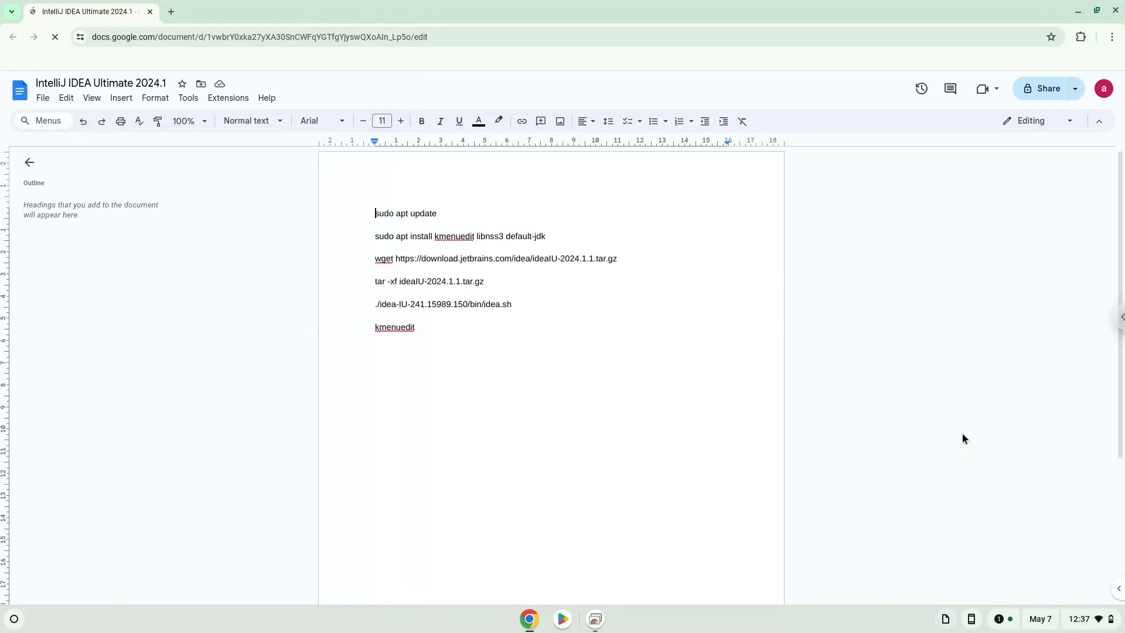
left_click(1079, 619)
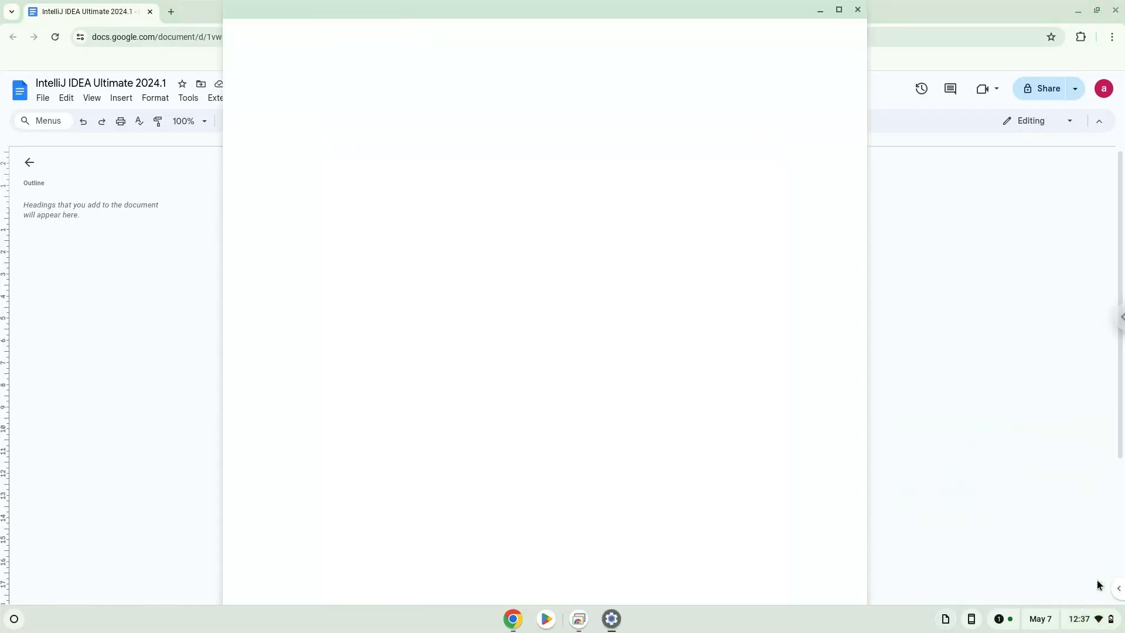
Install the Linux development environment from About ChromeOS with the recommended disk size, then close its terminal
left_click(610, 619)
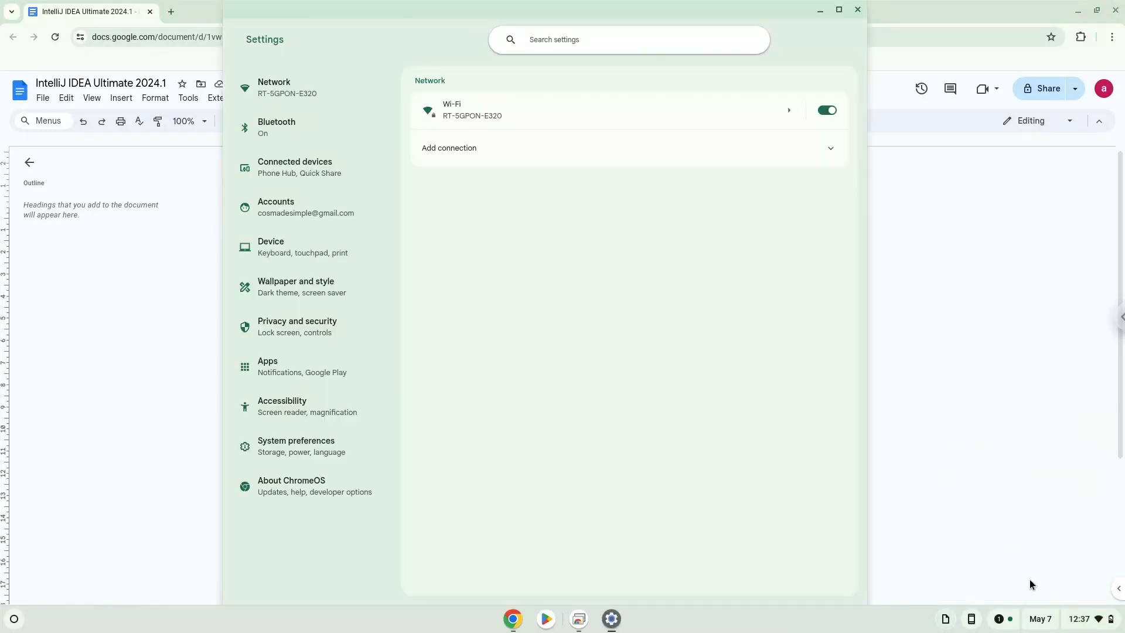
left_click(291, 486)
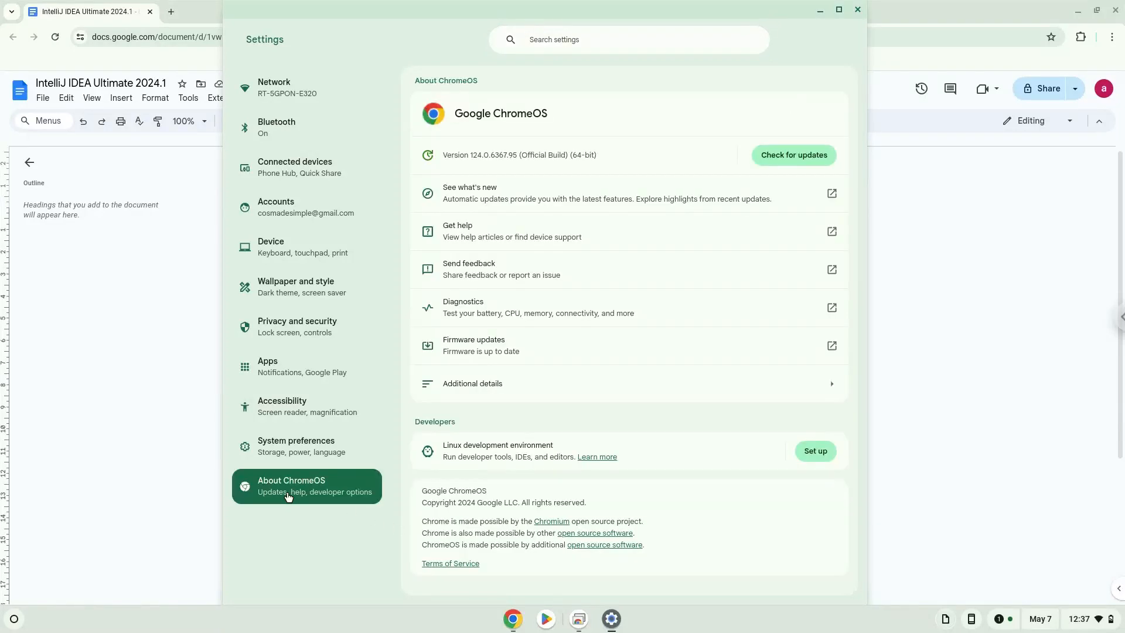
mouse_move(815, 451)
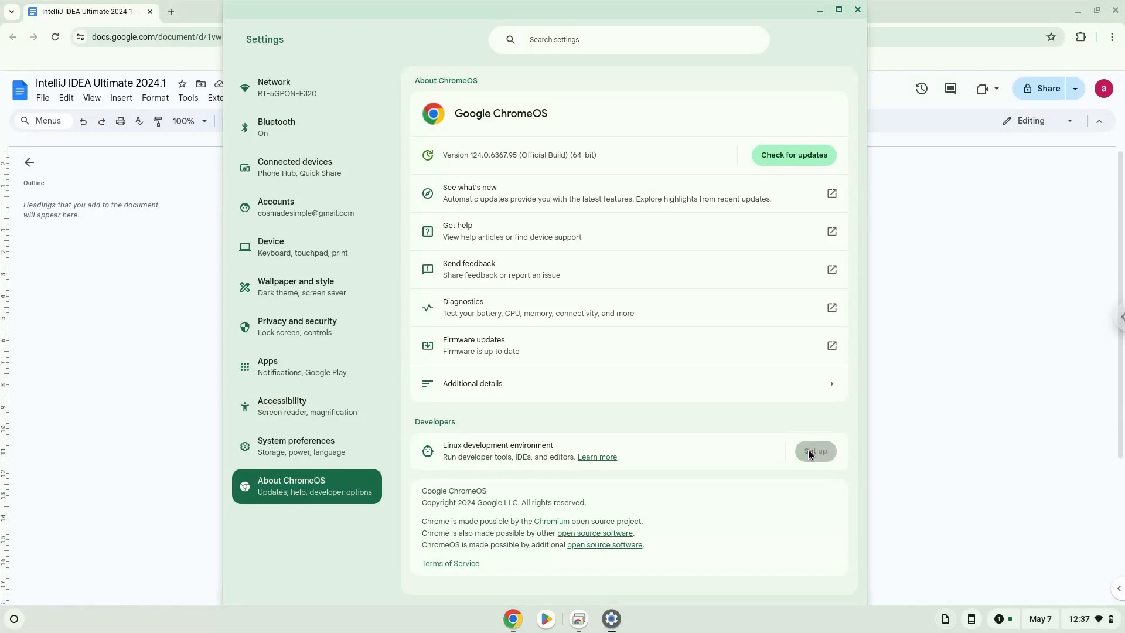
left_click(815, 452)
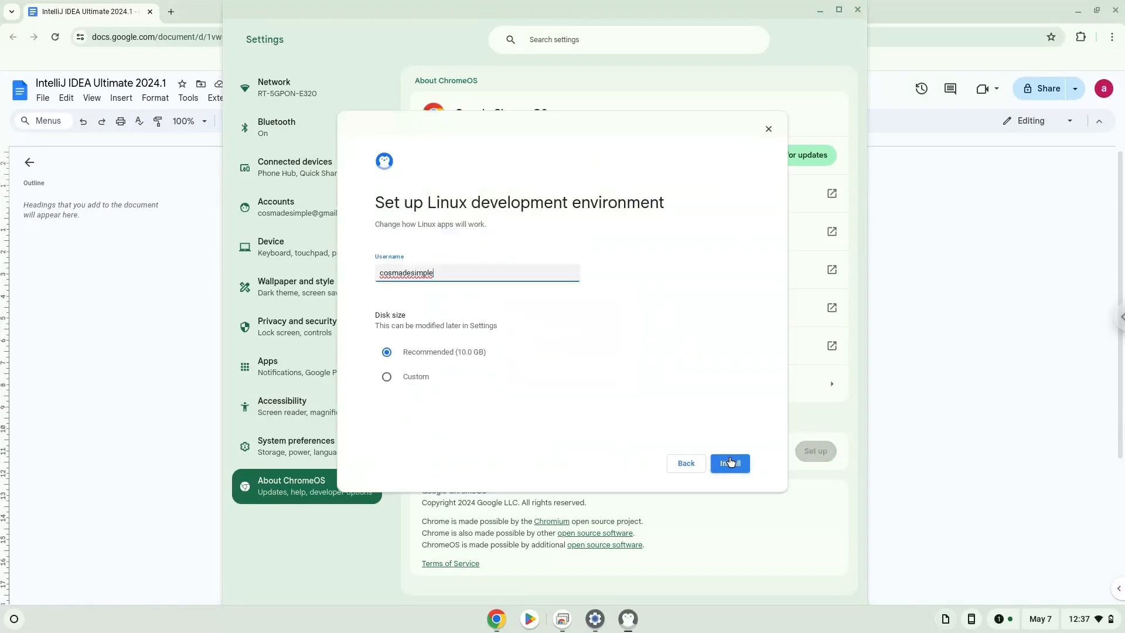
left_click(729, 463)
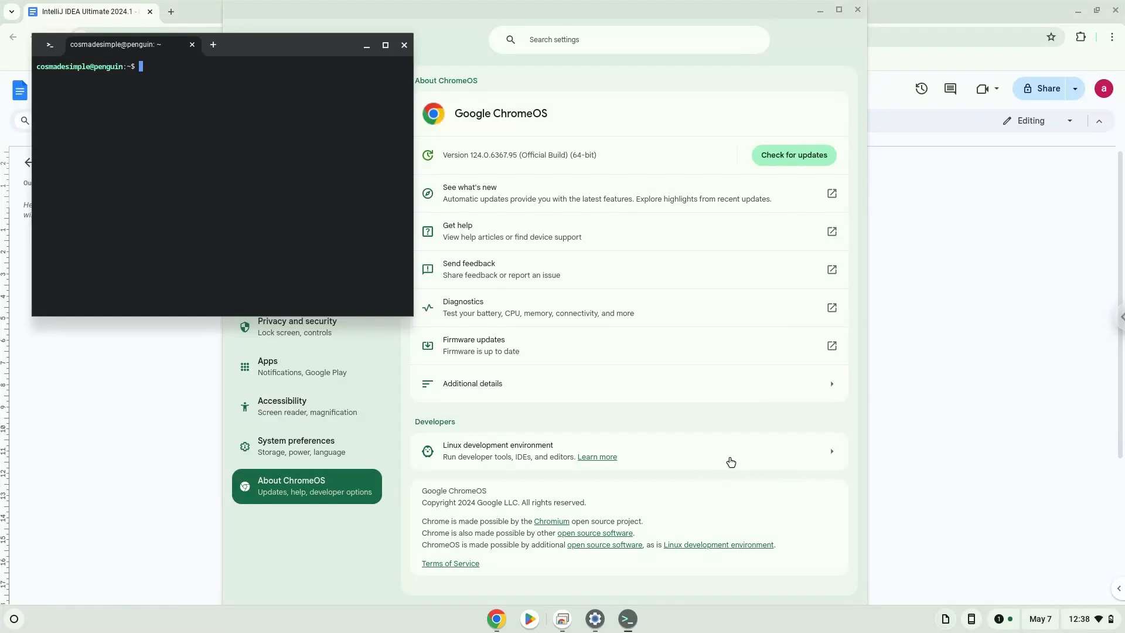
mouse_move(464, 127)
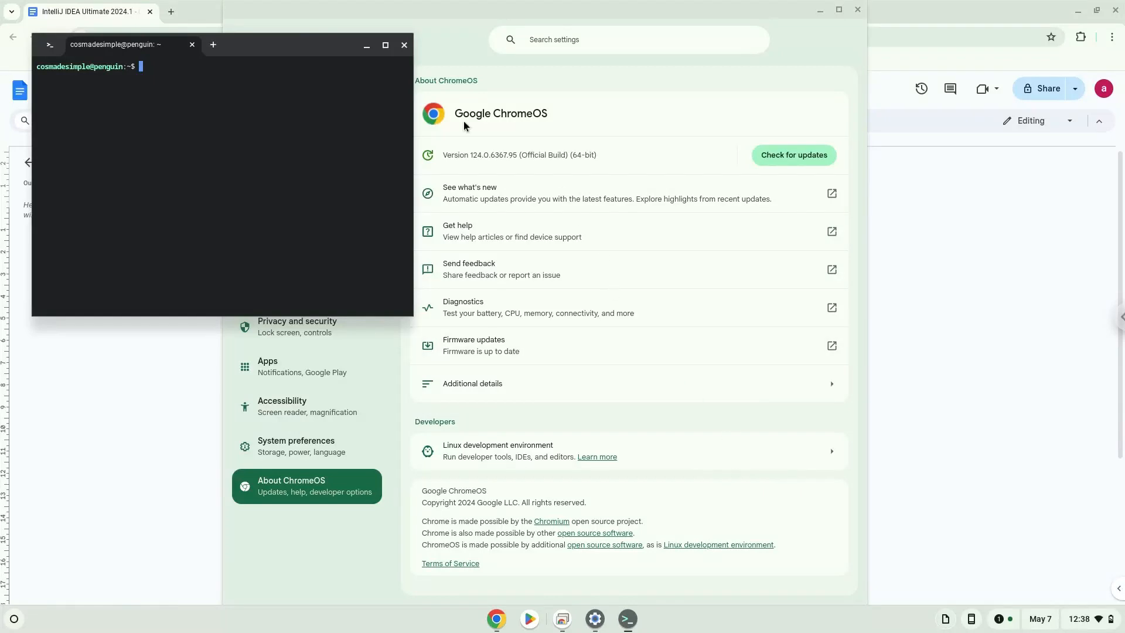
left_click(404, 45)
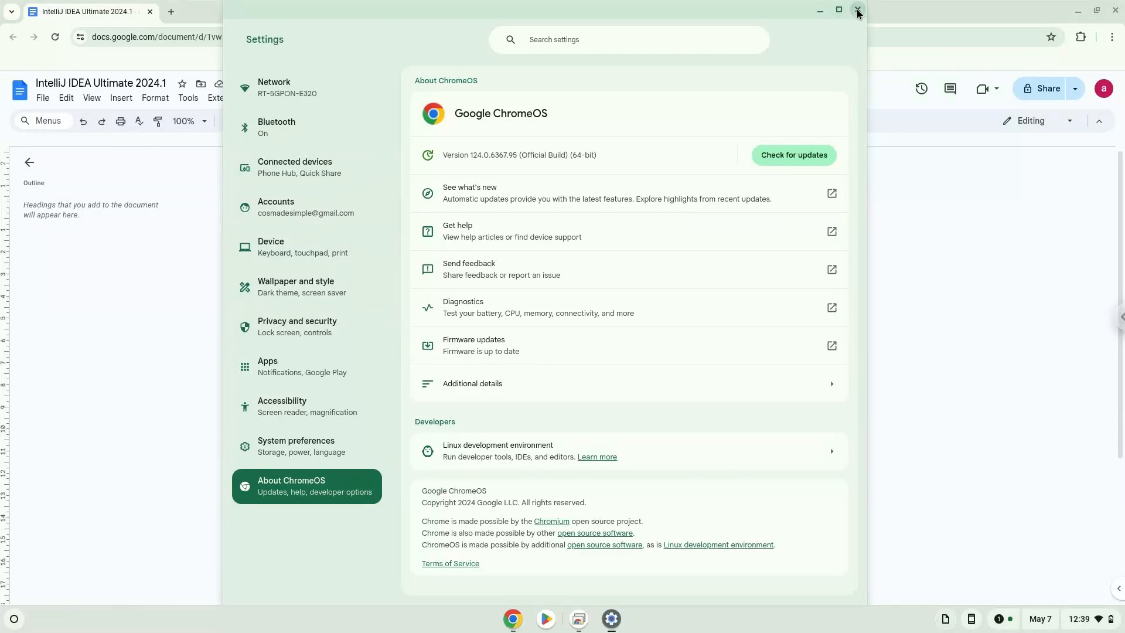
Close Settings, copy the 'sudo apt update' line from Docs, and launch the Terminal app
left_click(856, 11)
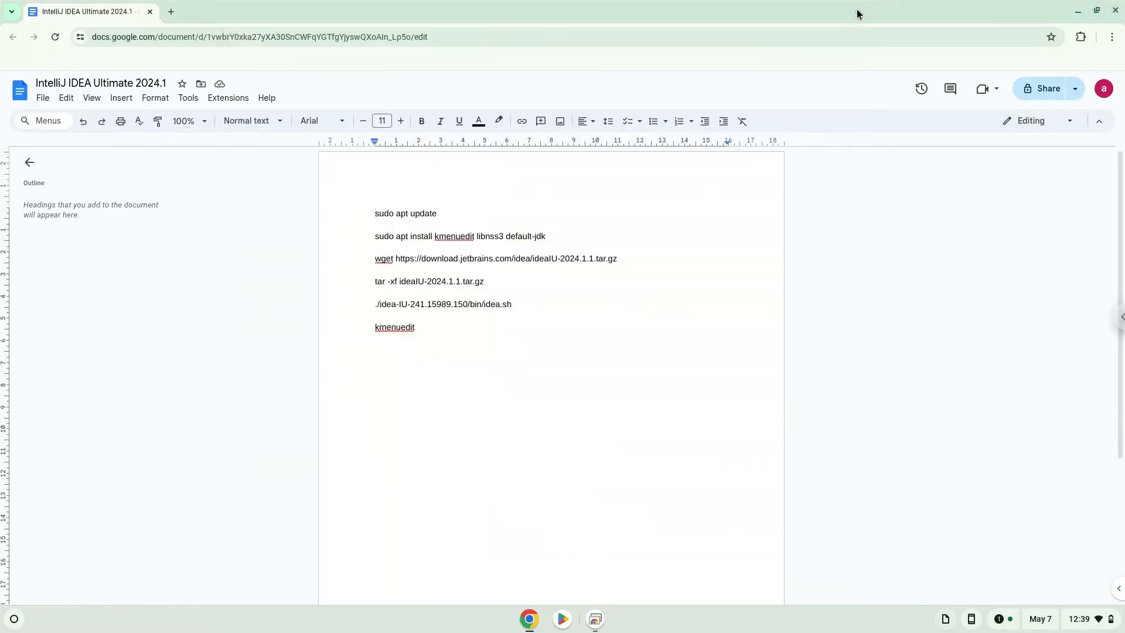
left_click(376, 214)
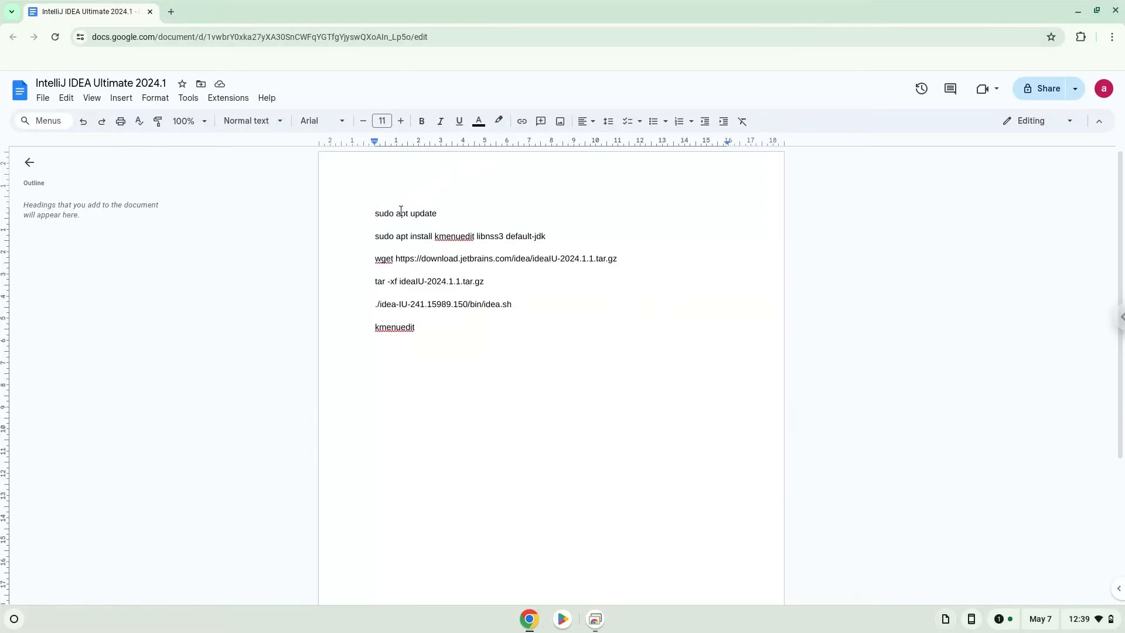
right_click(405, 214)
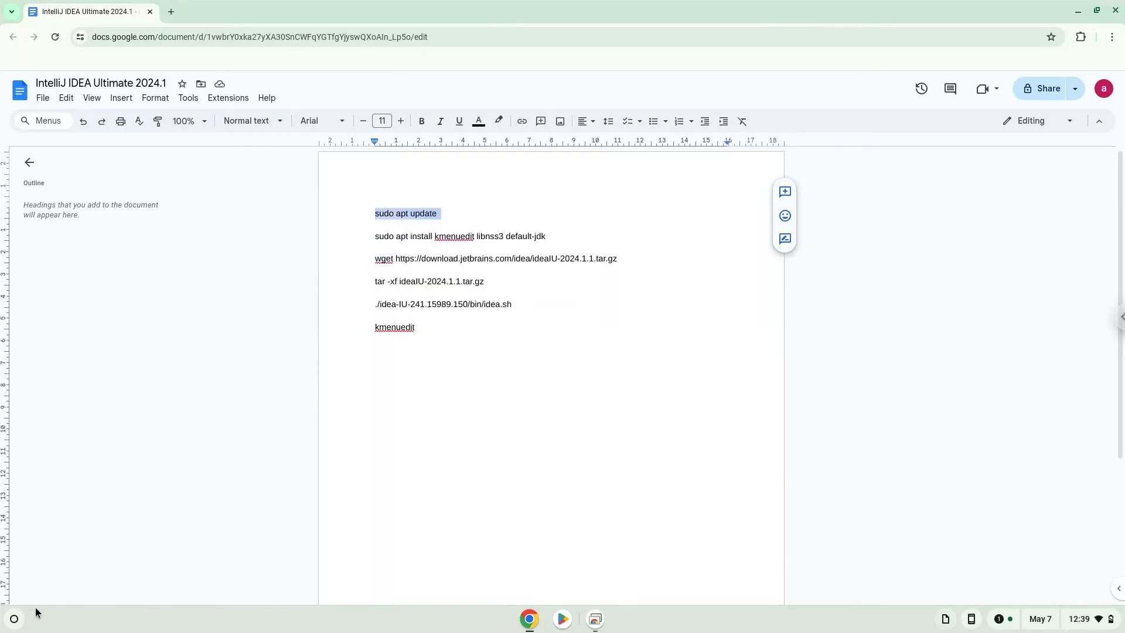
left_click(13, 617)
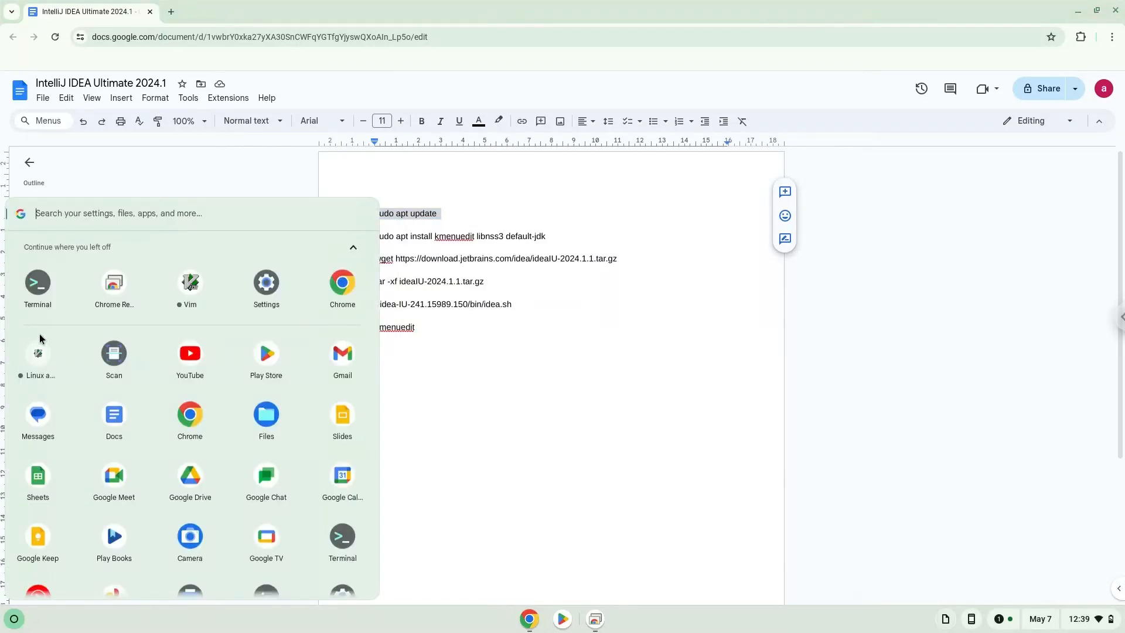
left_click(38, 285)
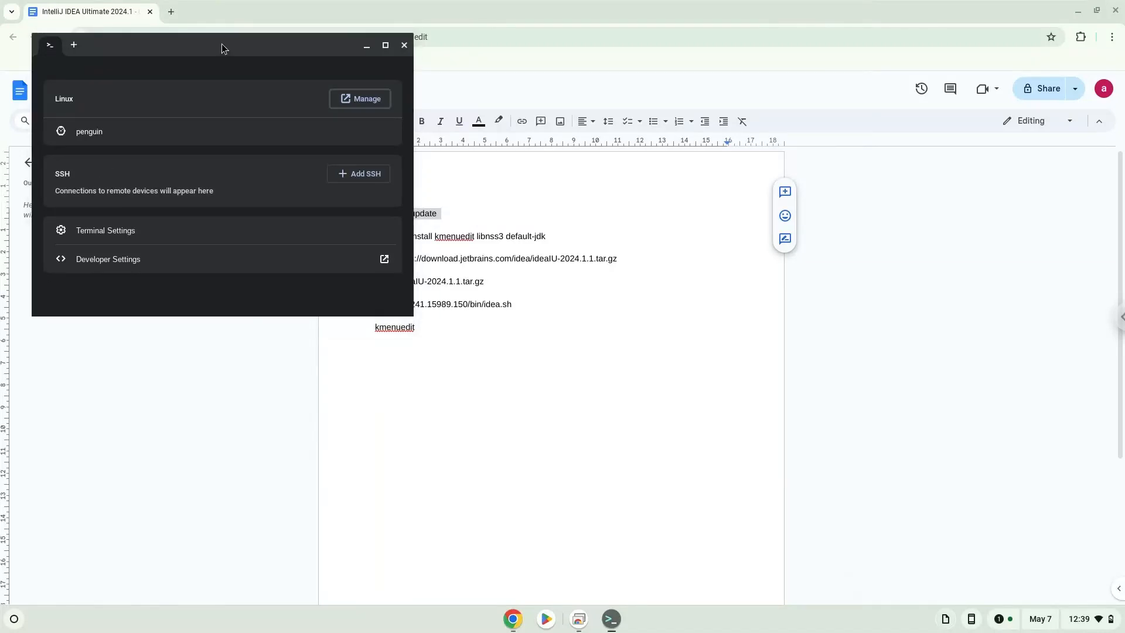
Run 'sudo apt update' in the penguin container shell, then return to the Docs notes
left_click(89, 132)
type("sudo apt update")
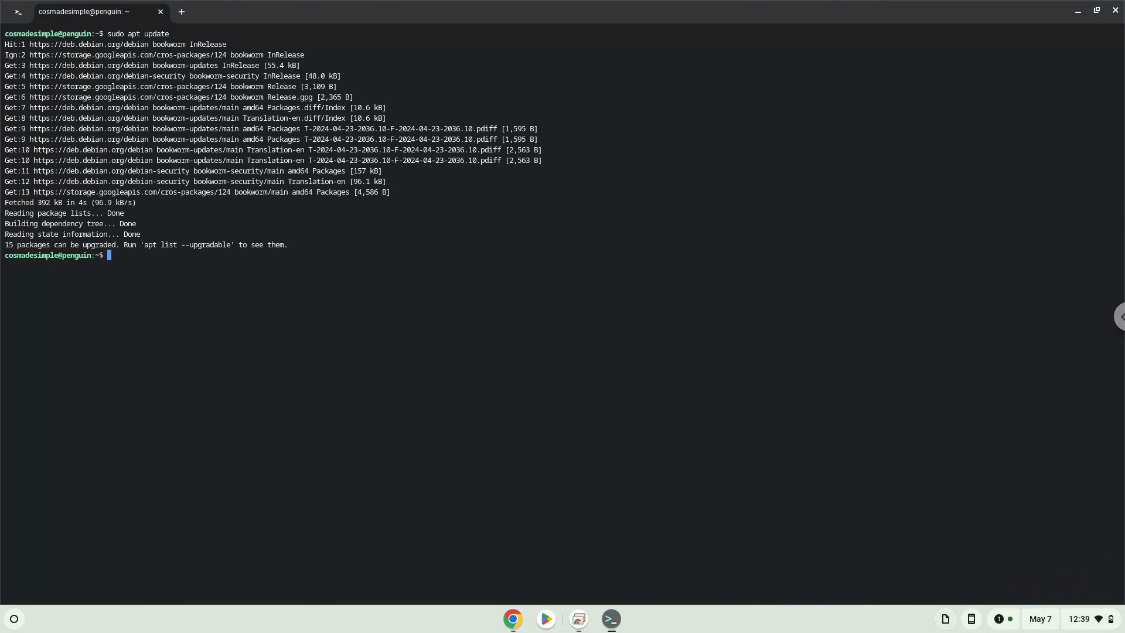
mouse_move(365, 195)
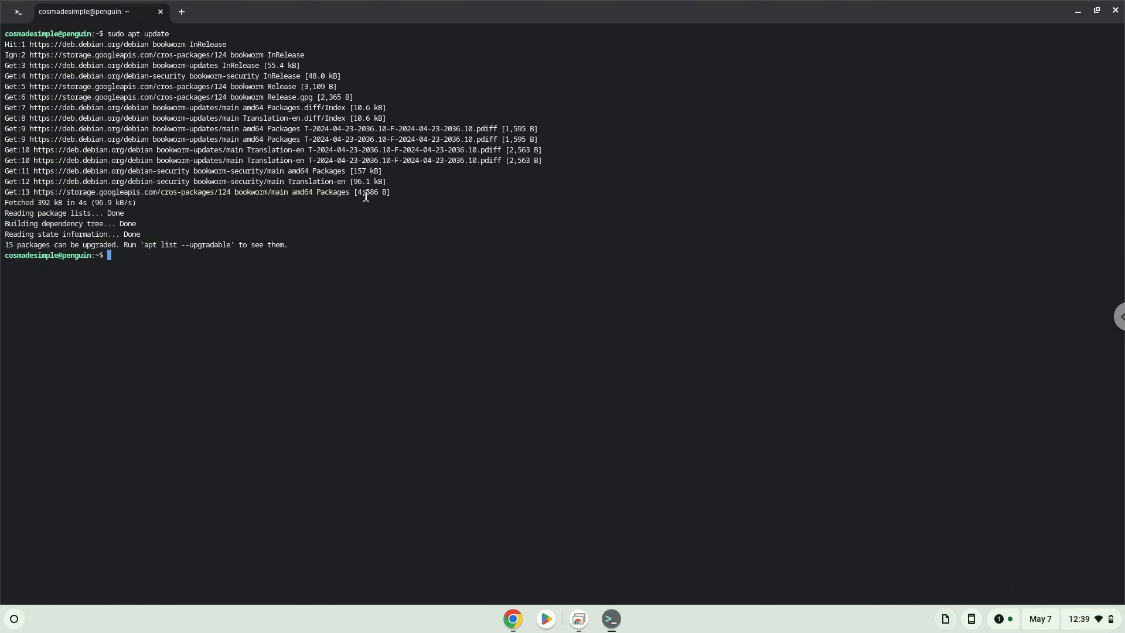
left_click(512, 619)
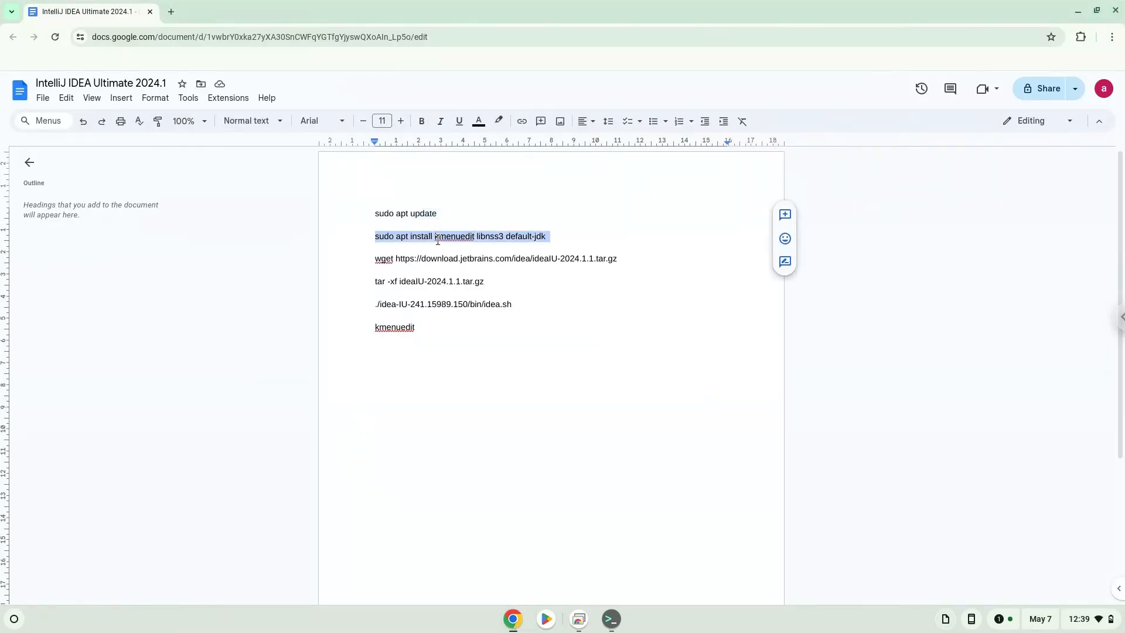
mouse_move(635, 582)
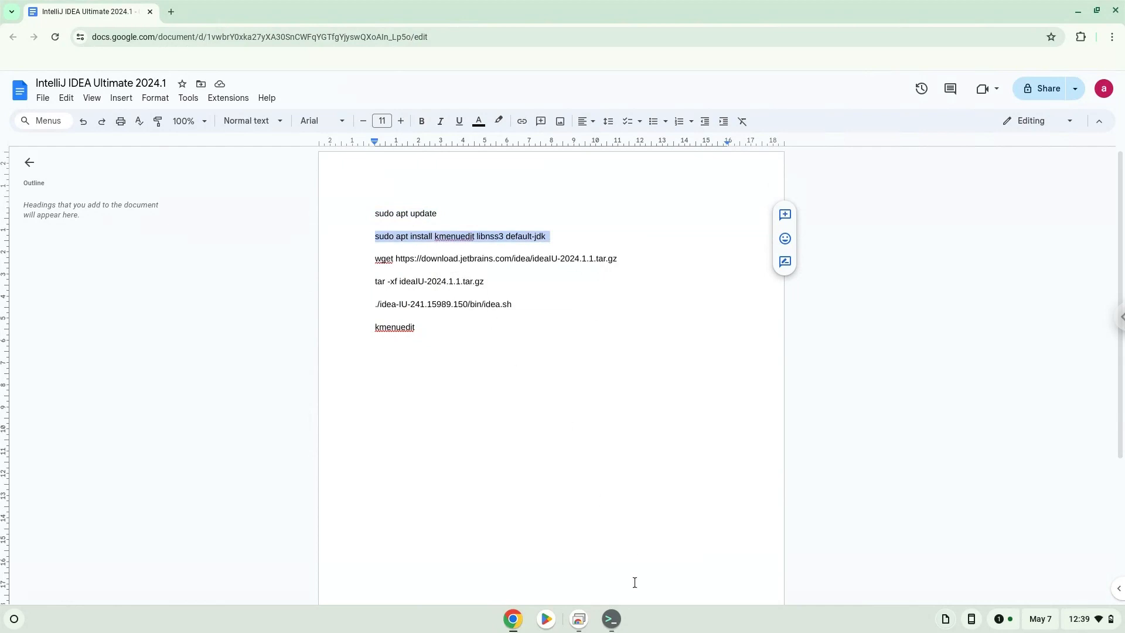
Run the apt install for kmenuedit, libnss3 and default-jdk in Terminal
left_click(610, 619)
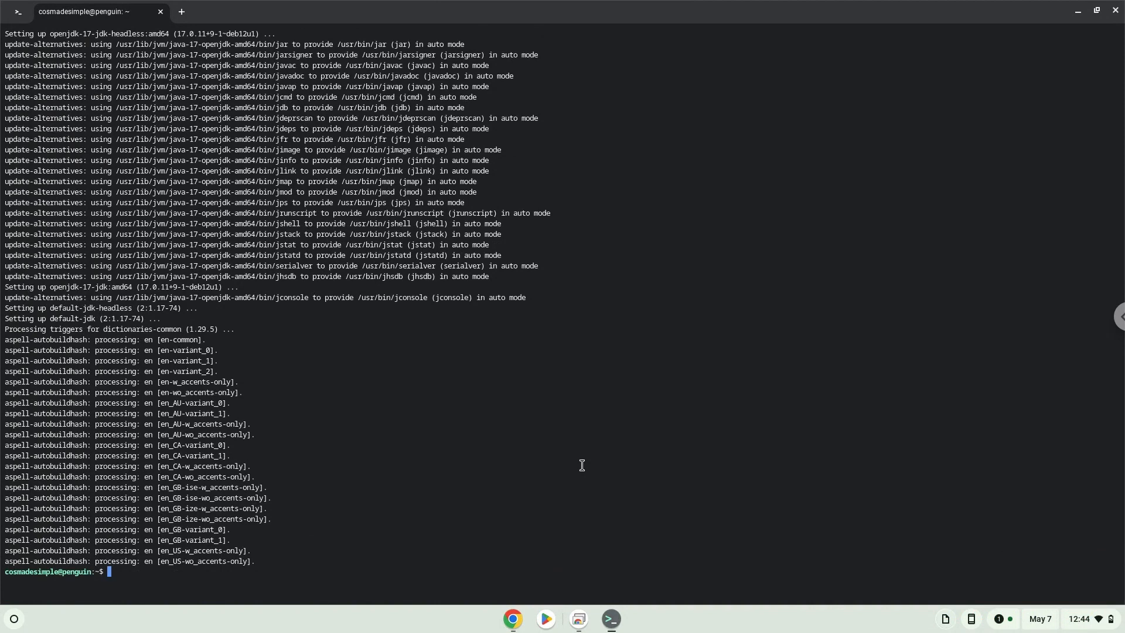
mouse_move(508, 626)
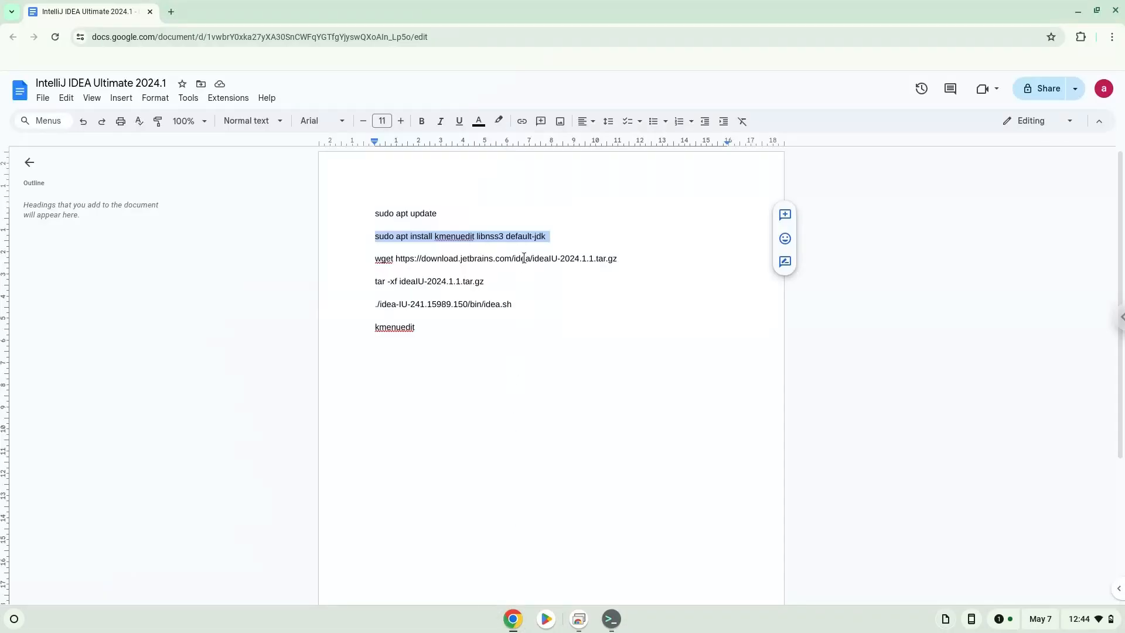
Copy the wget line from Docs and run it in Terminal to download ideaIU-2024.1.1.tar.gz
right_click(495, 259)
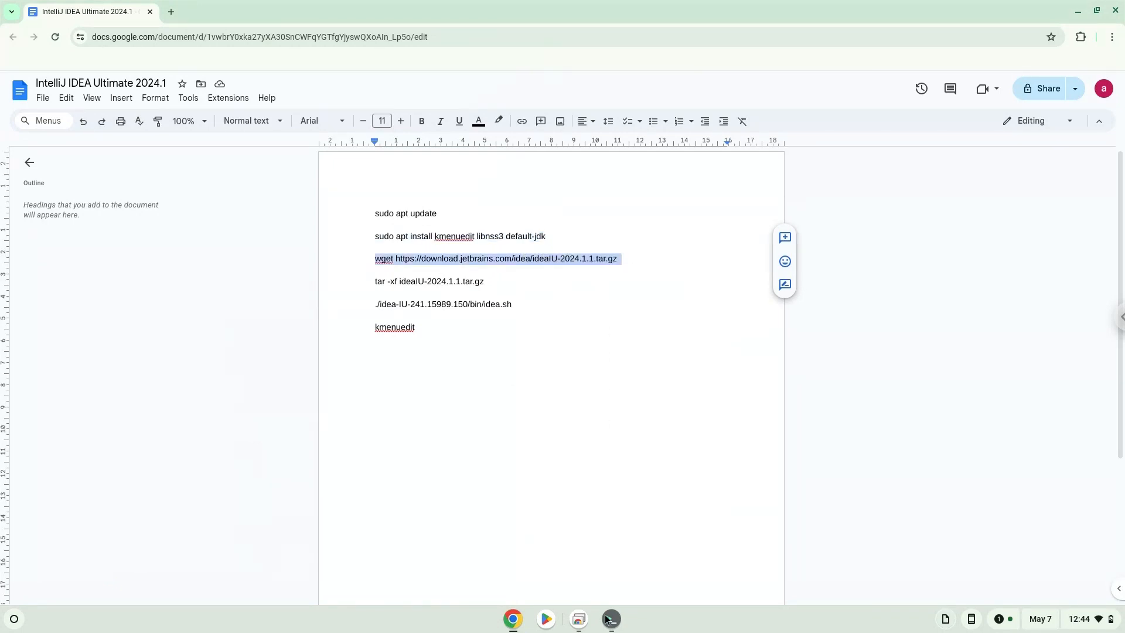
left_click(609, 619)
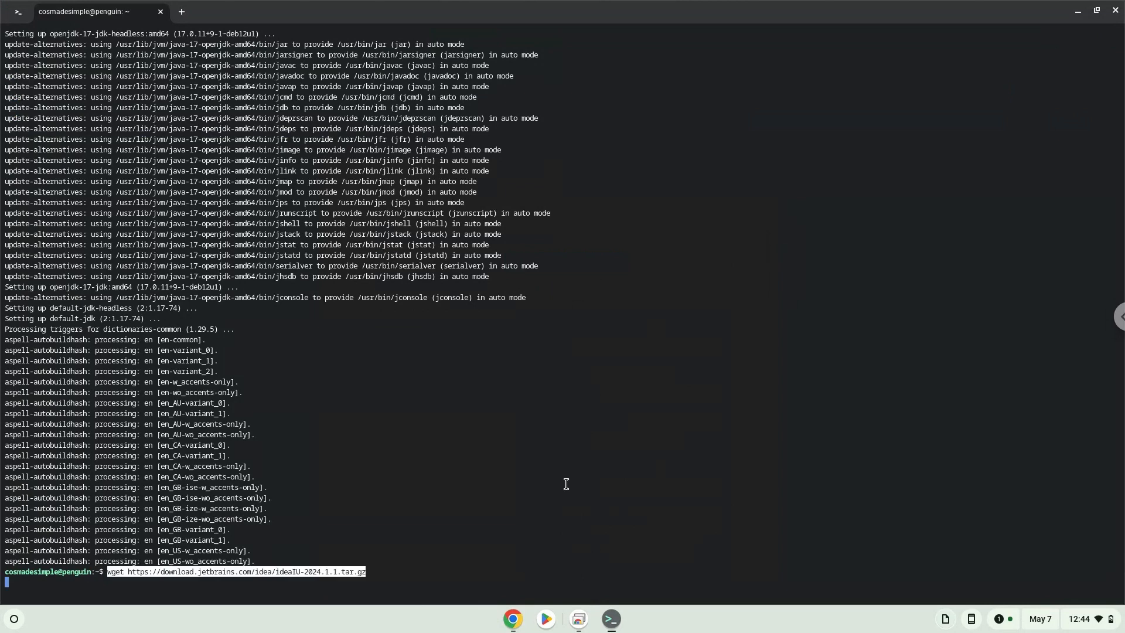
key("Return")
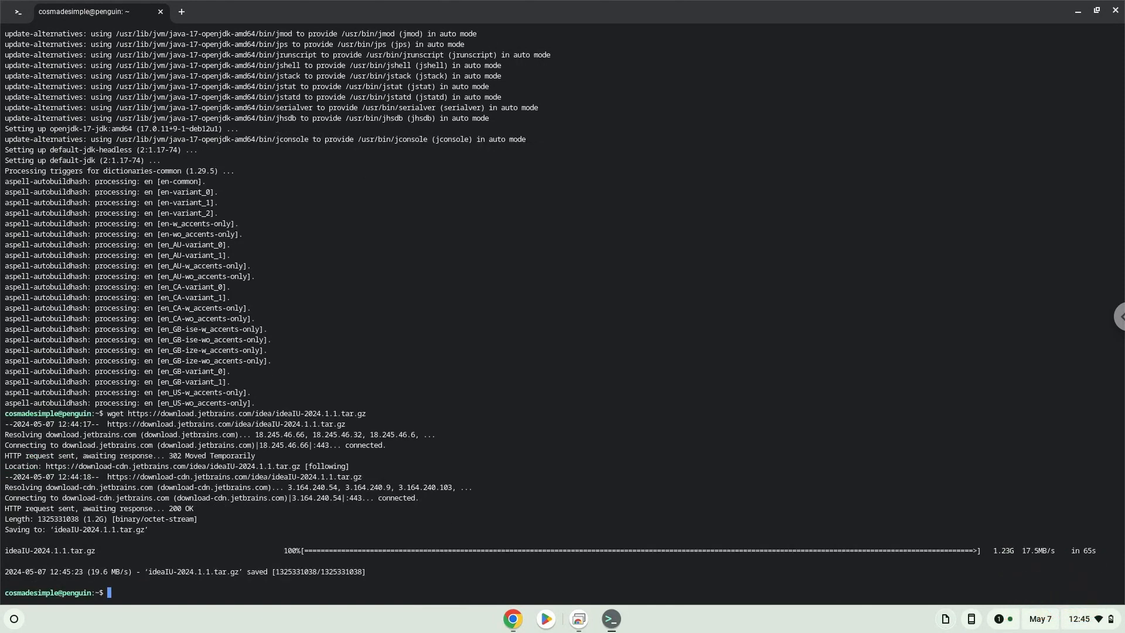
mouse_move(511, 622)
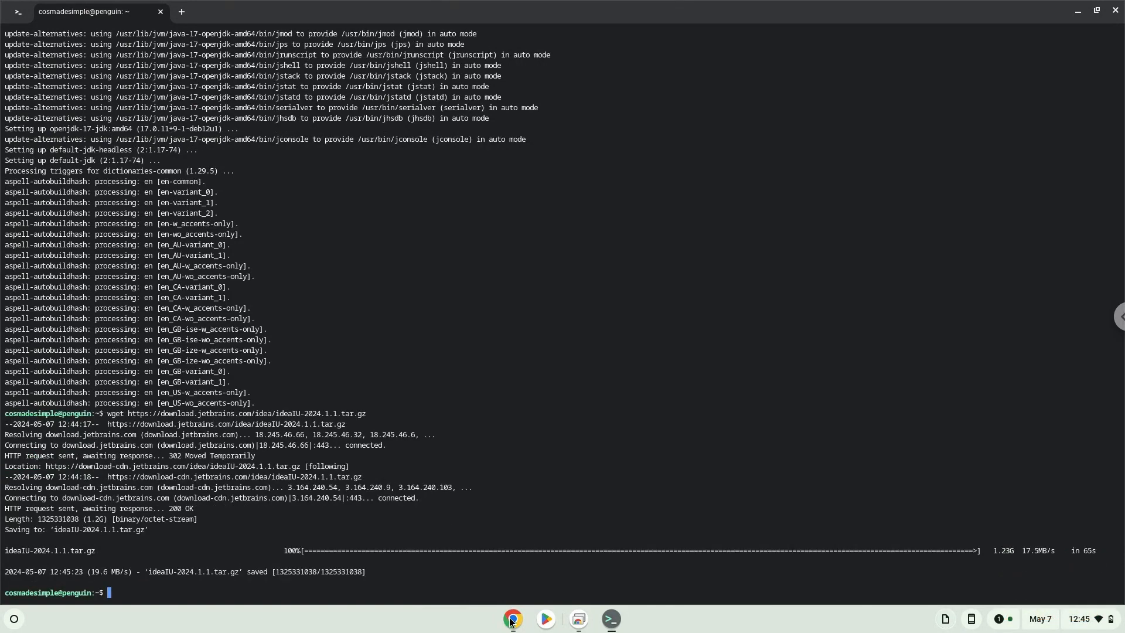
Copy the tar -xf line from Docs and run it in Terminal to extract ideaIU-2024.1.1.tar.gz
left_click(512, 619)
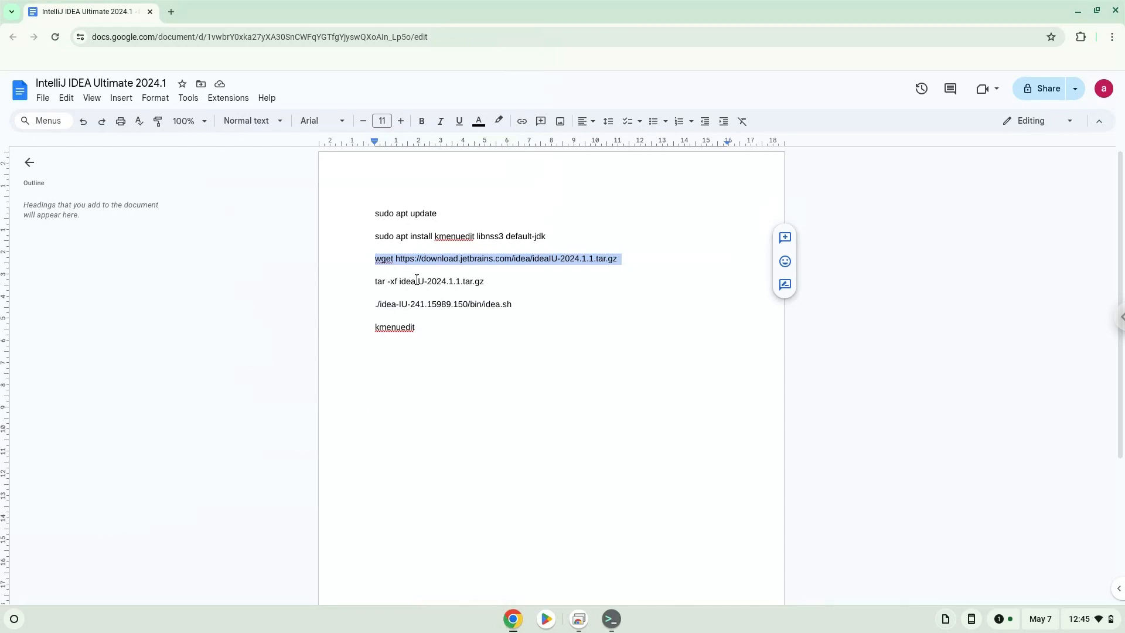
right_click(416, 280)
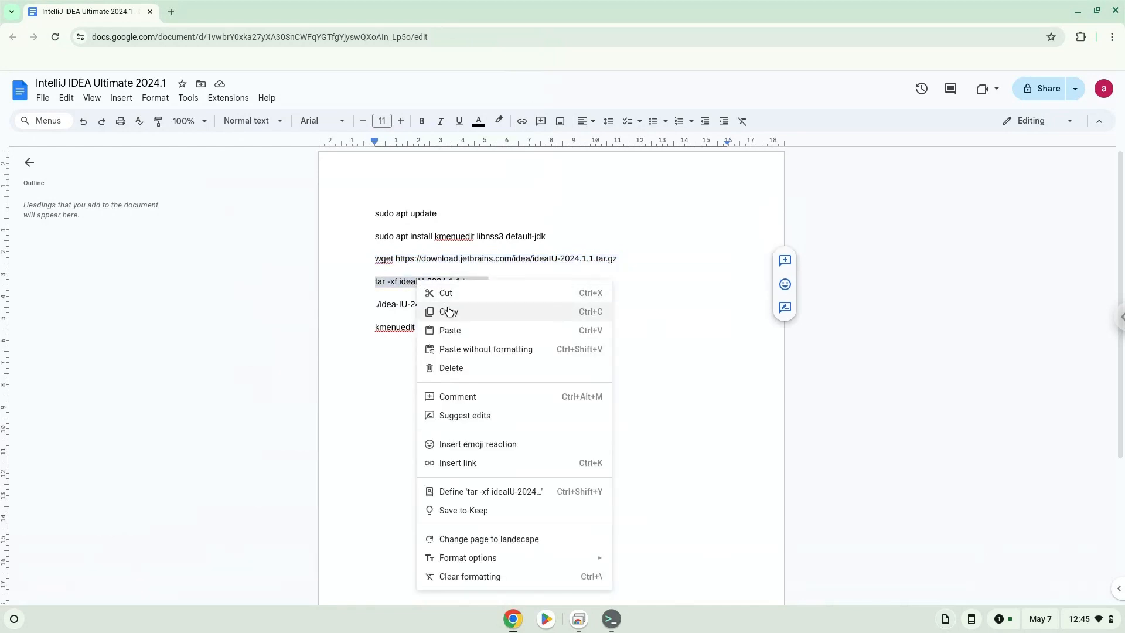
left_click(449, 311)
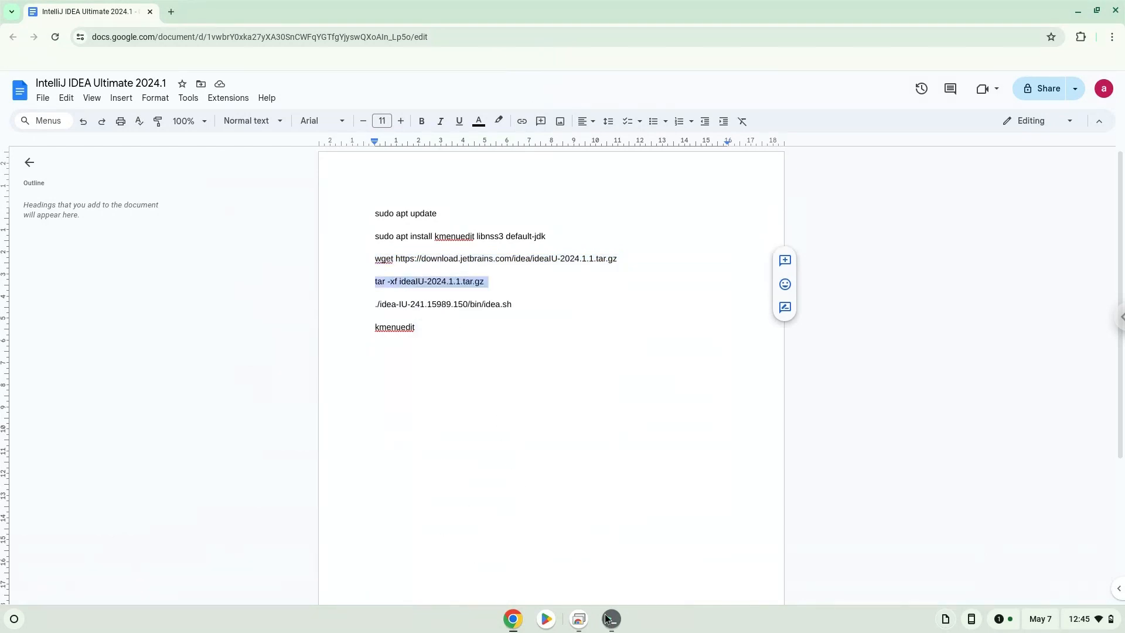
left_click(610, 619)
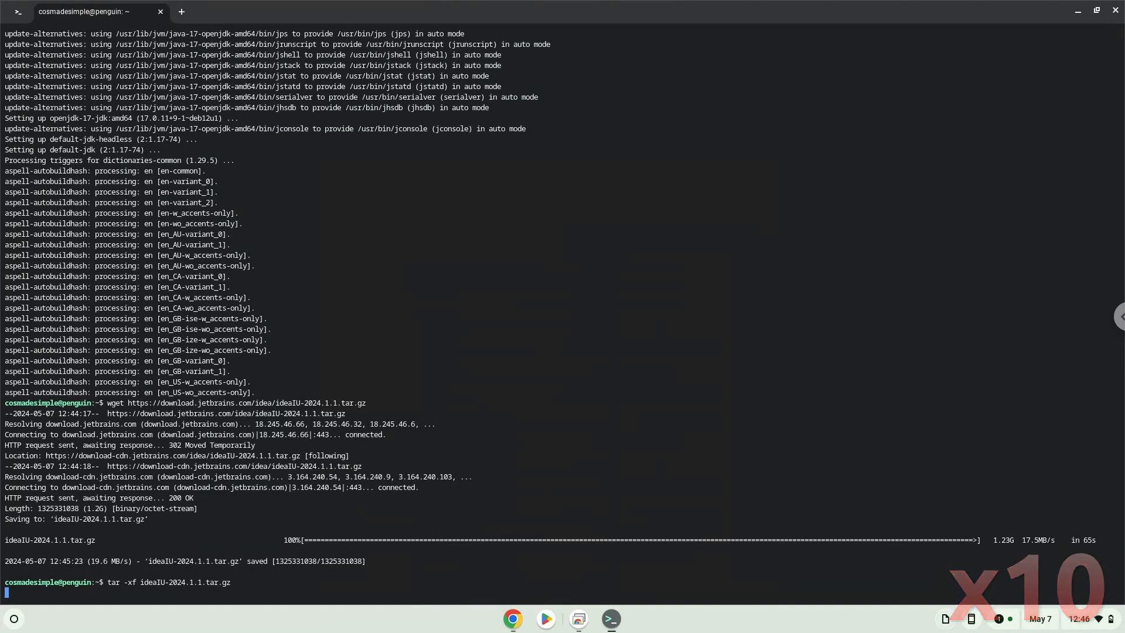
key("Return")
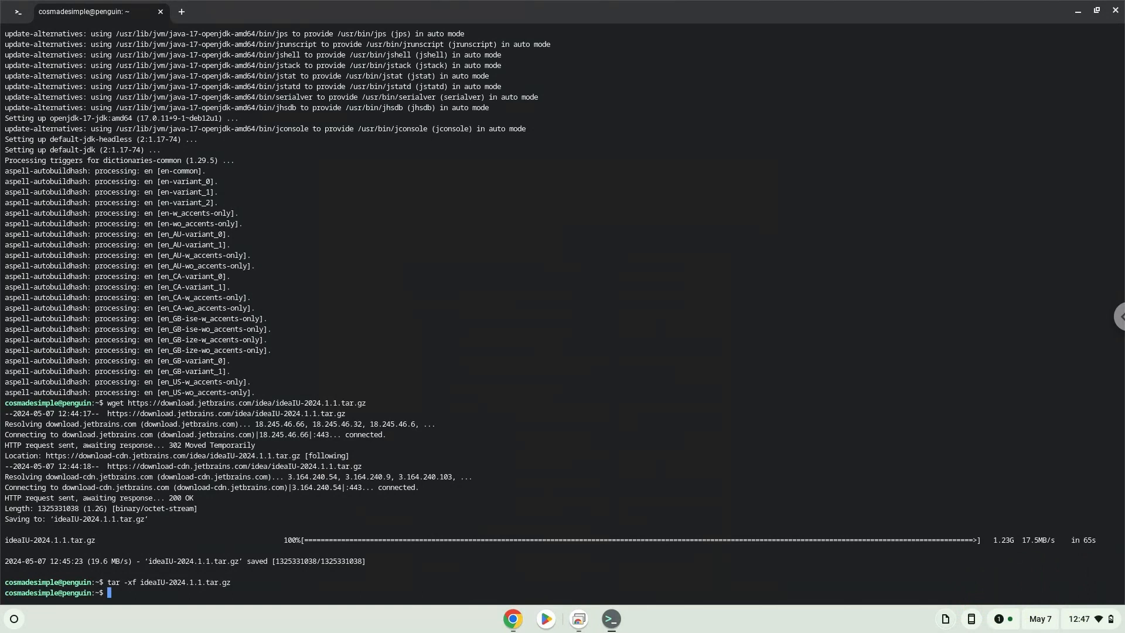
mouse_move(512, 618)
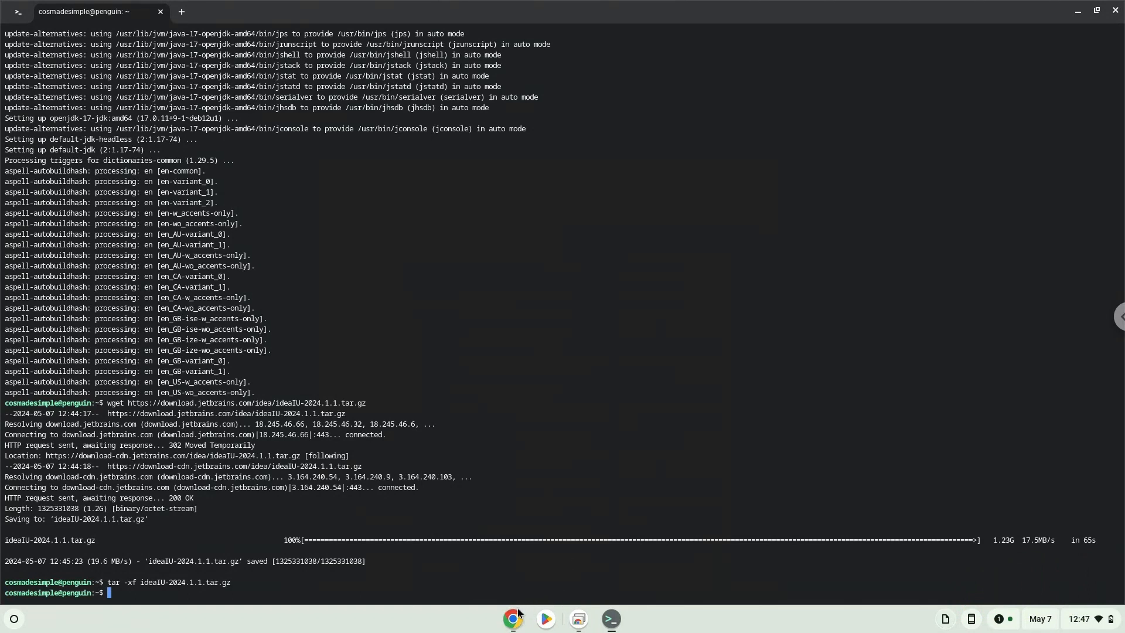
Highlight the ./idea-IU-241.15989.150/bin/idea.sh line in Docs and bring up its copy menu
left_click(513, 619)
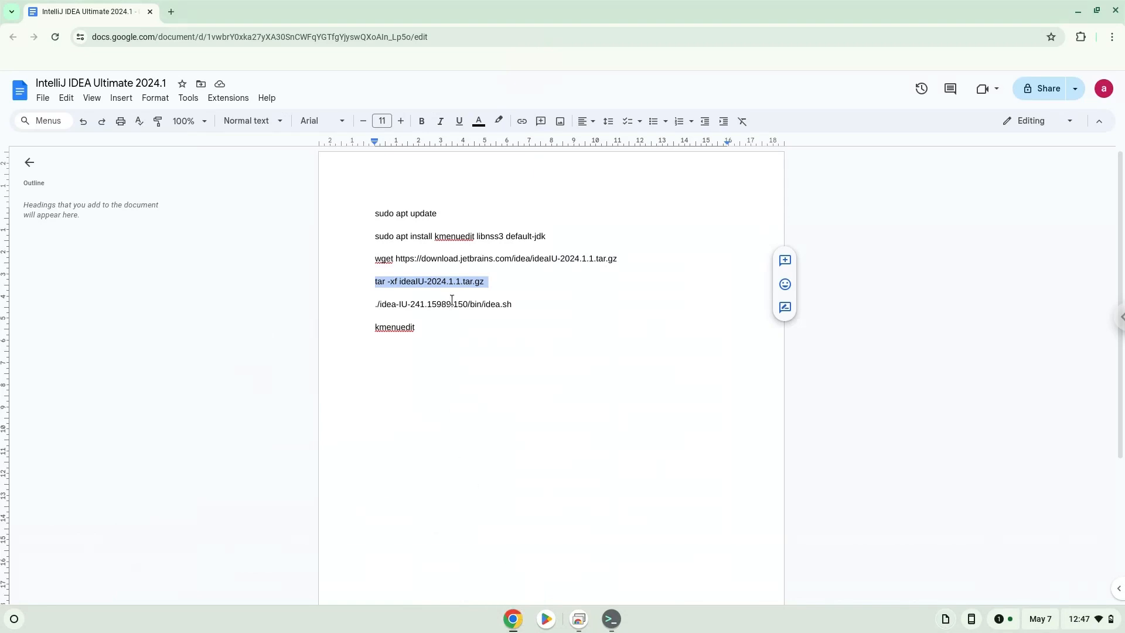
right_click(443, 304)
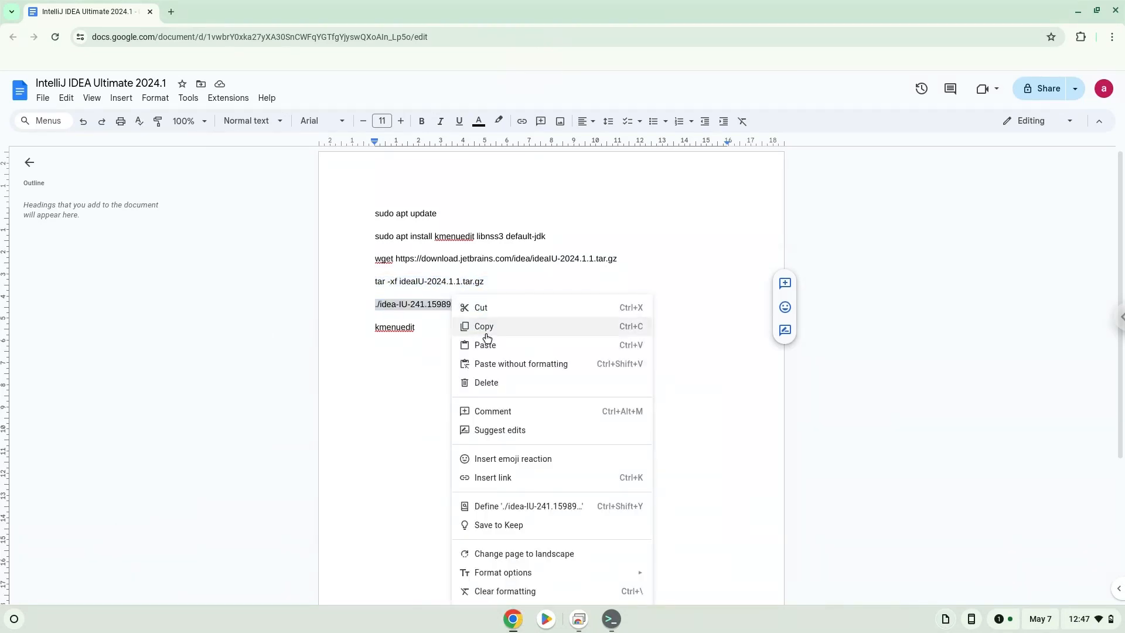
left_click(609, 618)
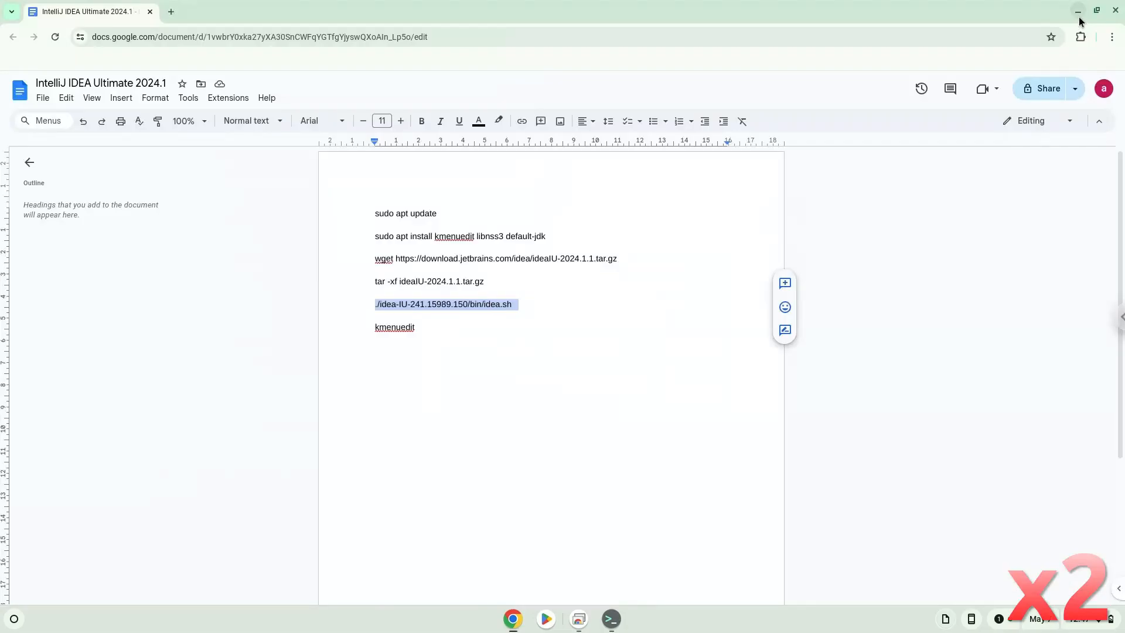
Minimize the browser, accept the JetBrains user agreement, and close the IntelliJ IDEA window
left_click(1078, 11)
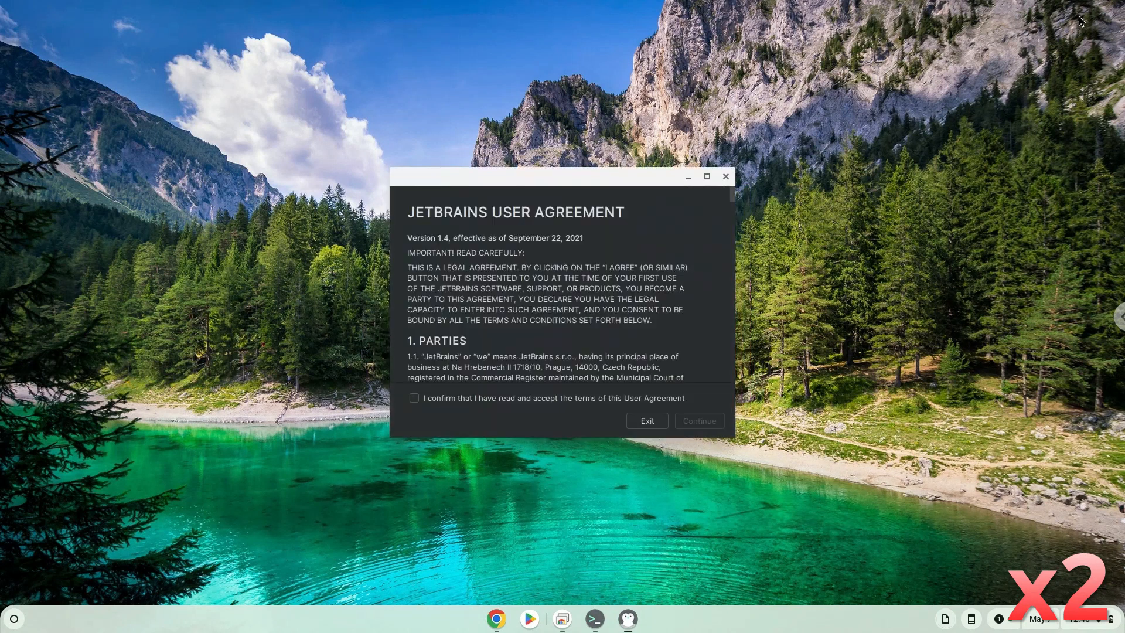
left_click(413, 399)
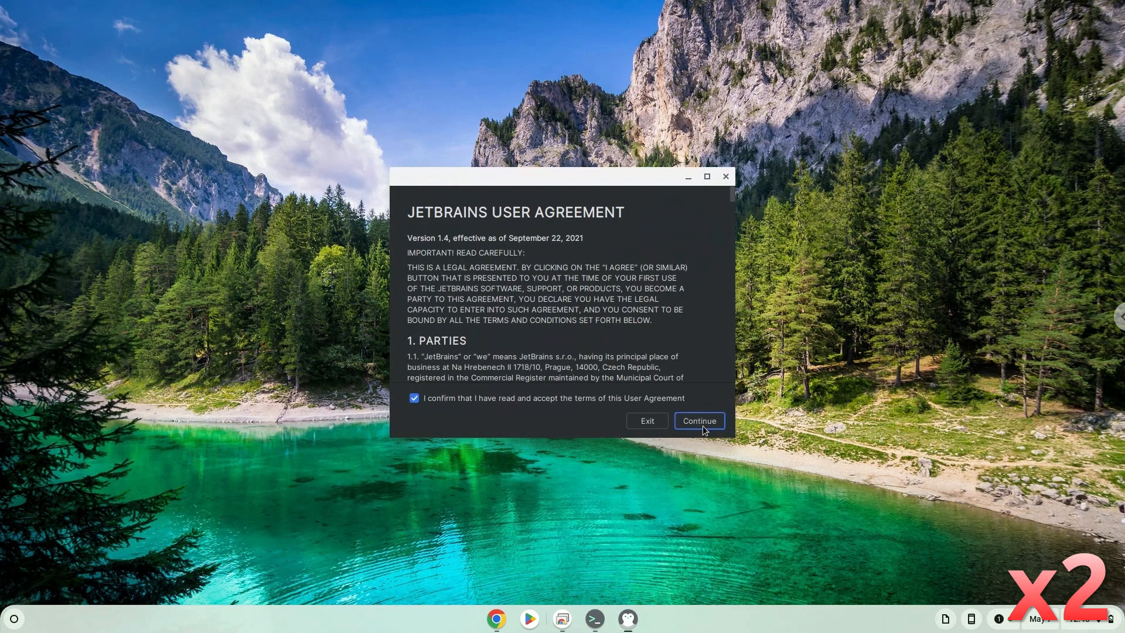
left_click(698, 421)
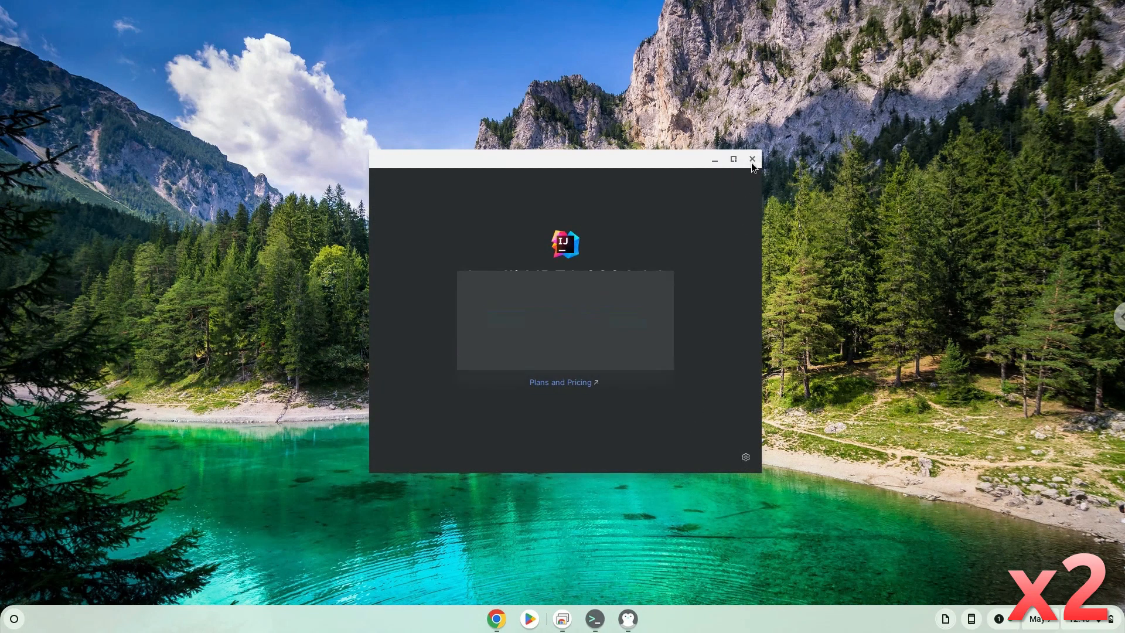
left_click(752, 159)
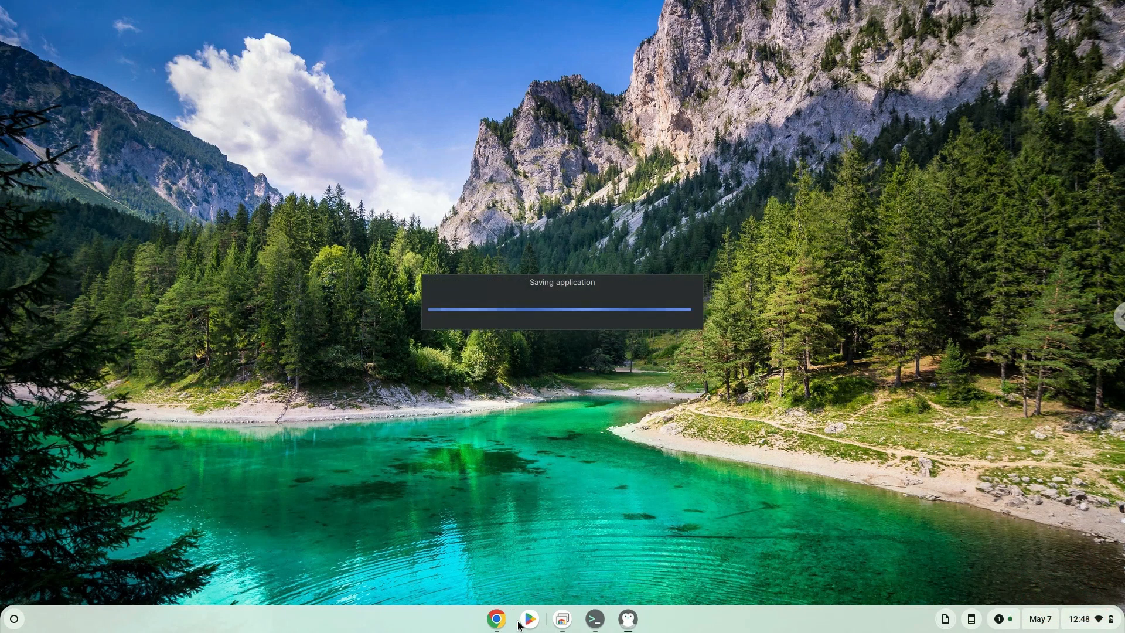
mouse_move(530, 617)
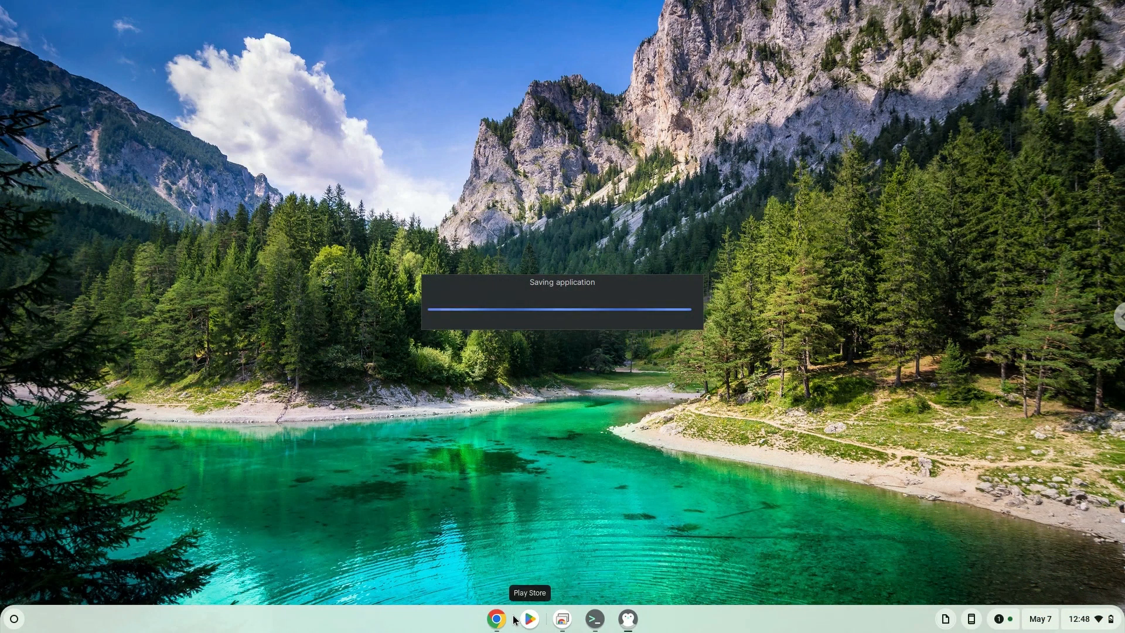
mouse_move(514, 524)
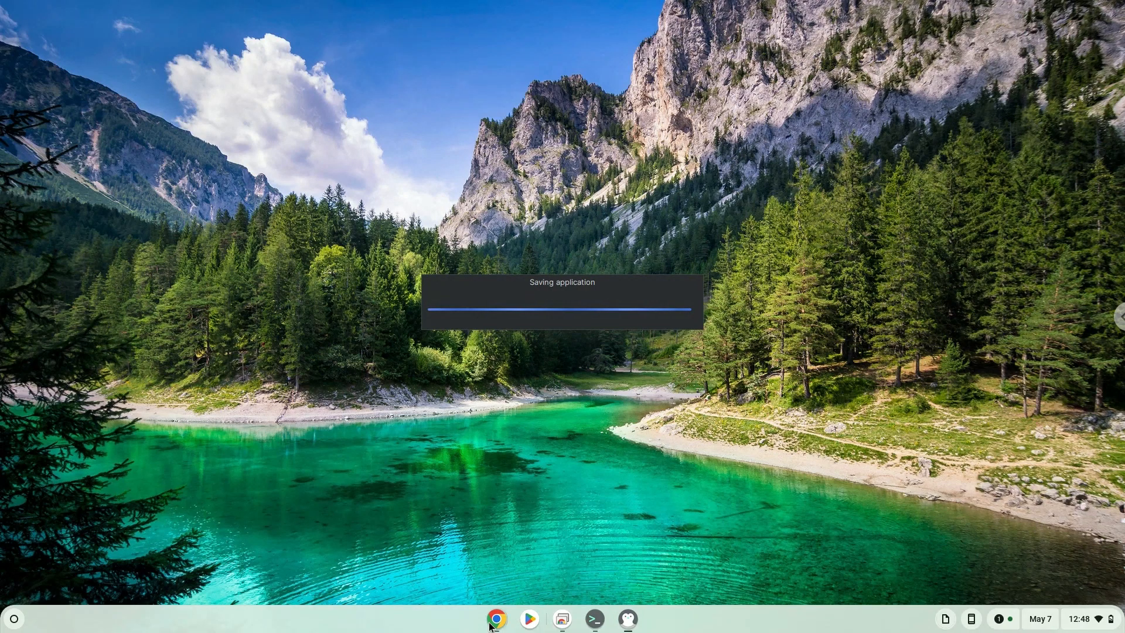
Bring up the kmenuedit line in the Docs notes, then return to the Linux terminal
left_click(497, 617)
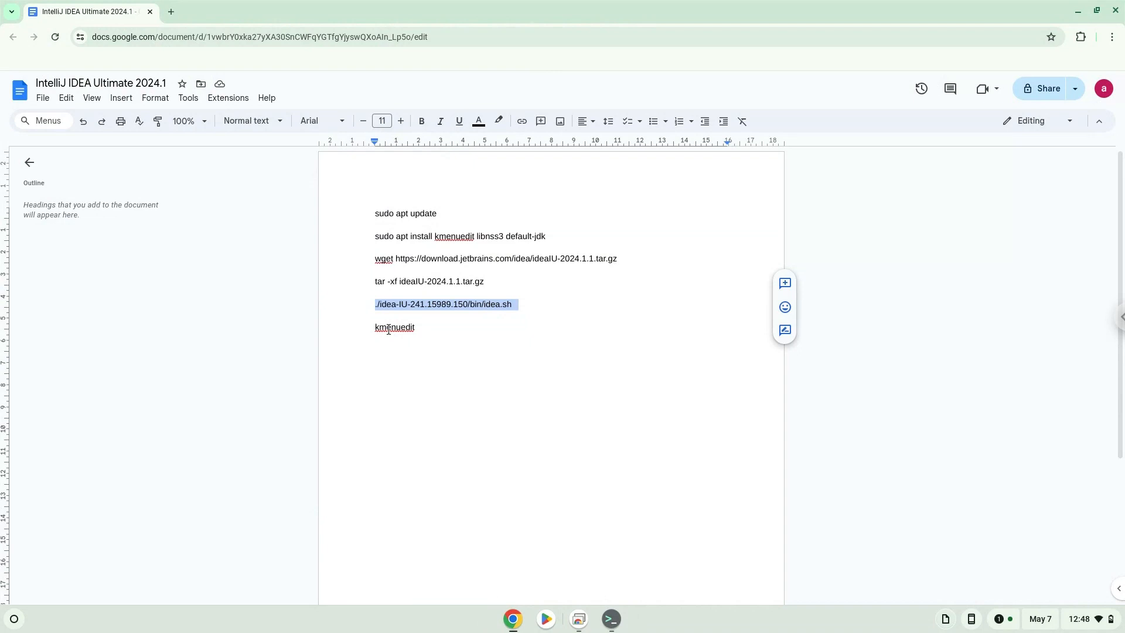
right_click(394, 327)
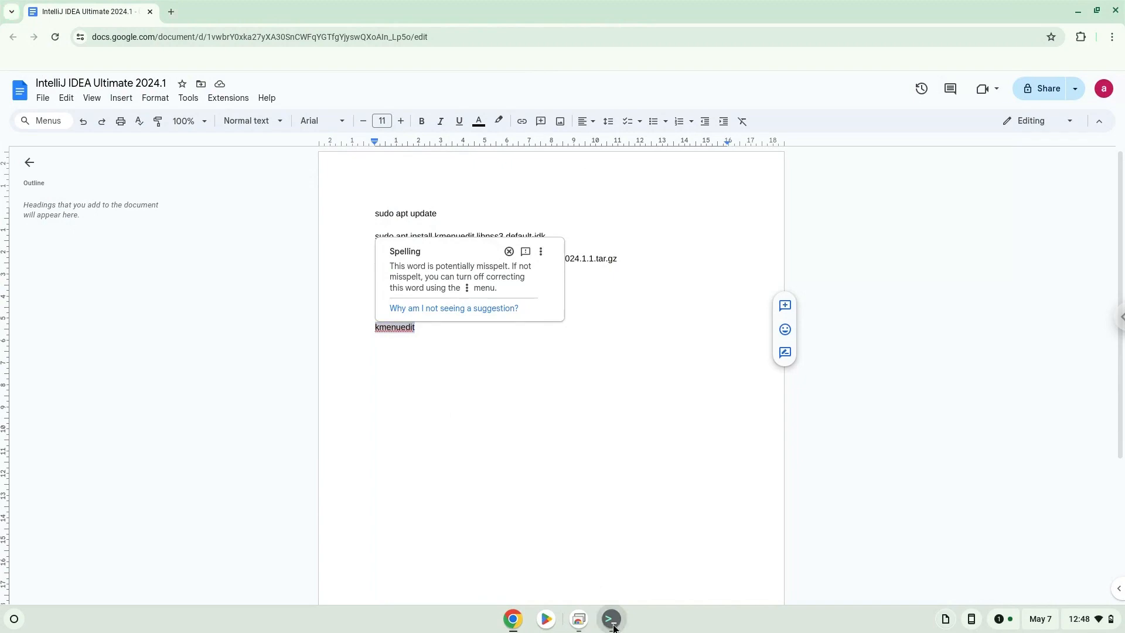
left_click(610, 619)
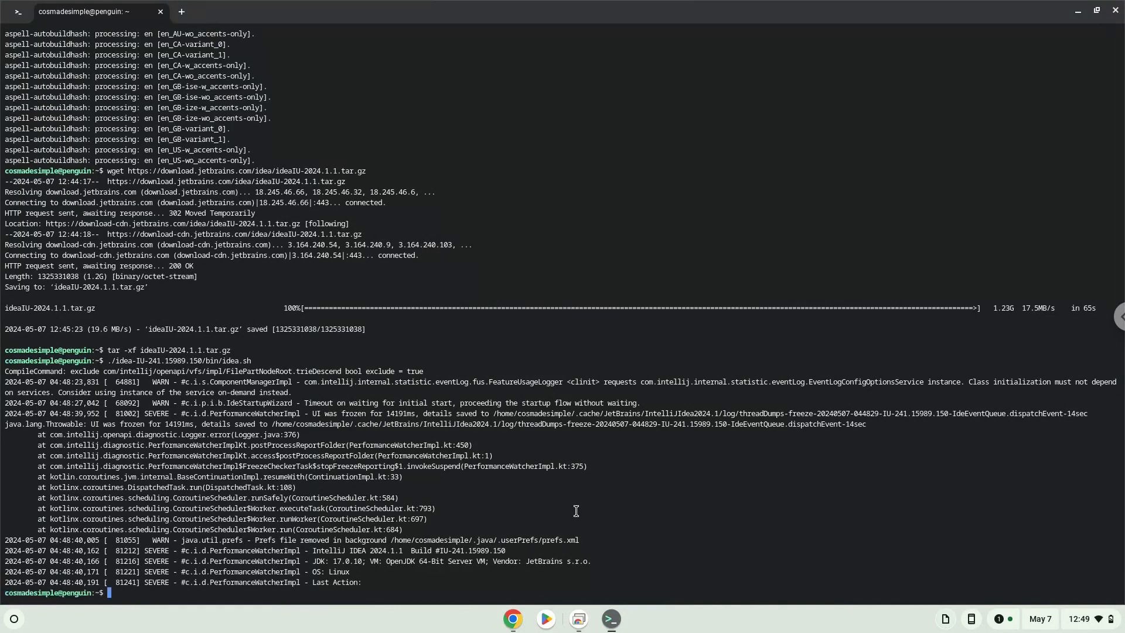
Run kmenuedit in the terminal to launch the KDE Menu Editor
type("xmenuedit")
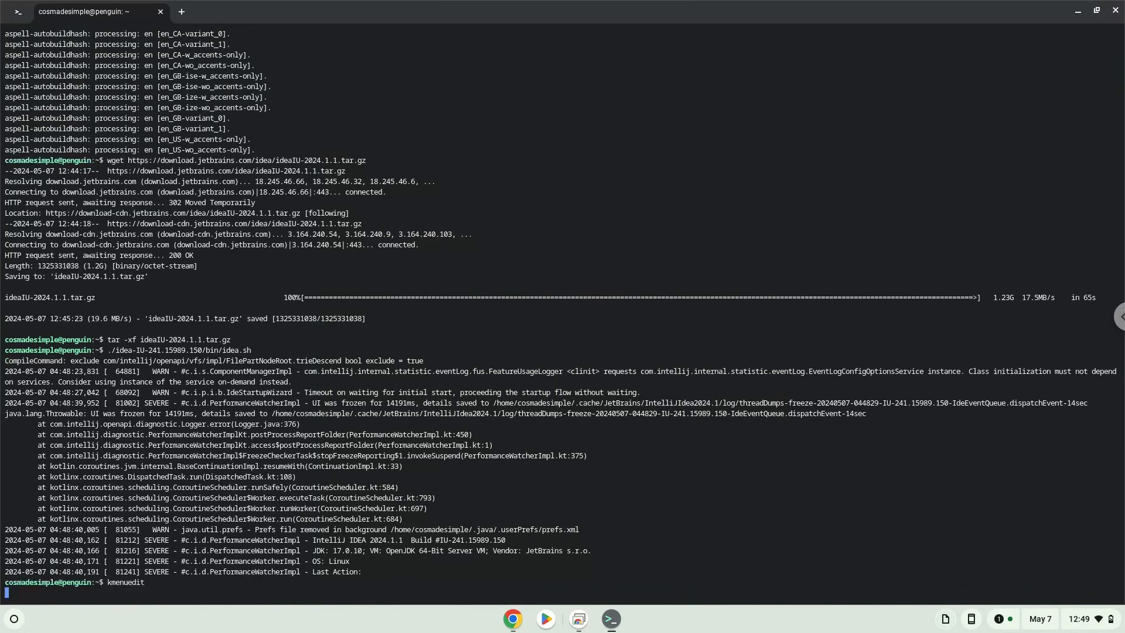
key("Return")
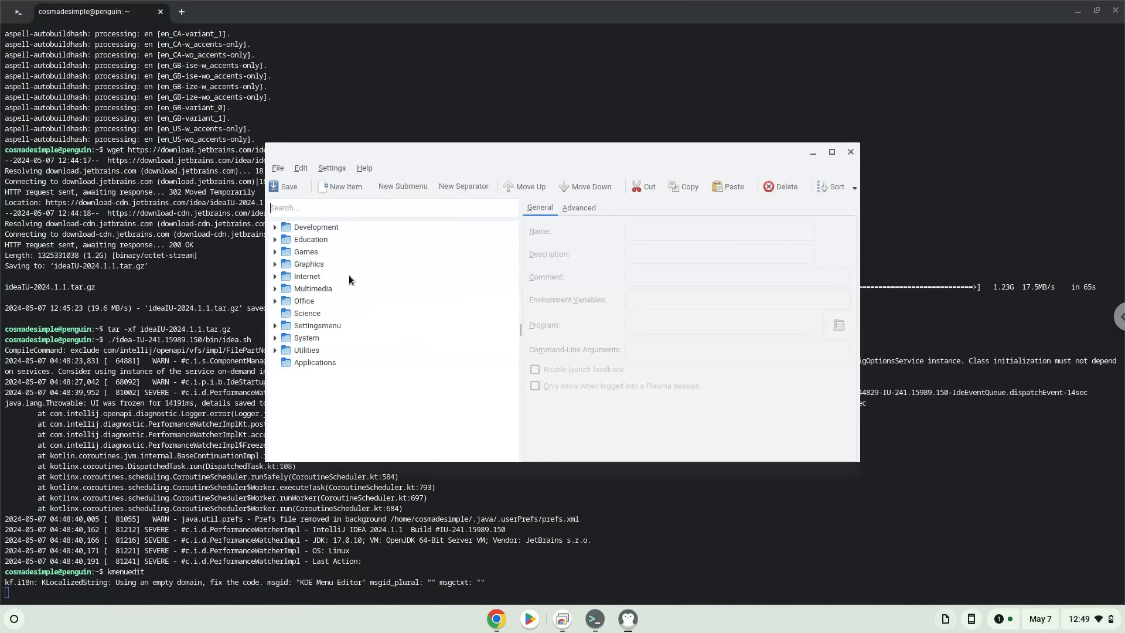
Add a new item named 'intellij idea' under the Development category
left_click(316, 227)
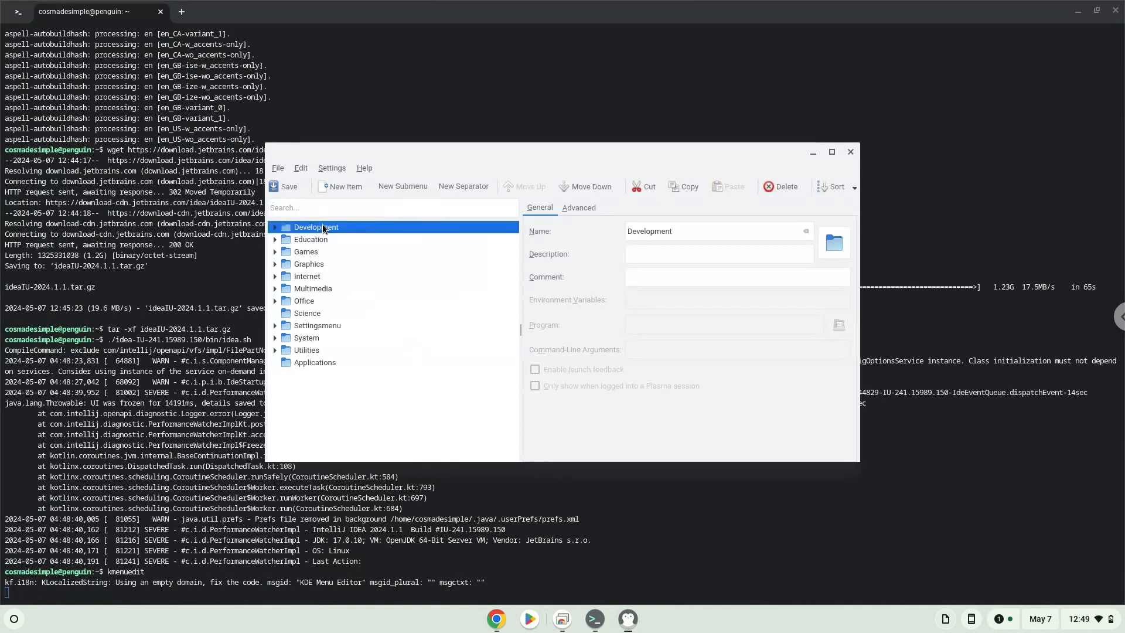
left_click(346, 186)
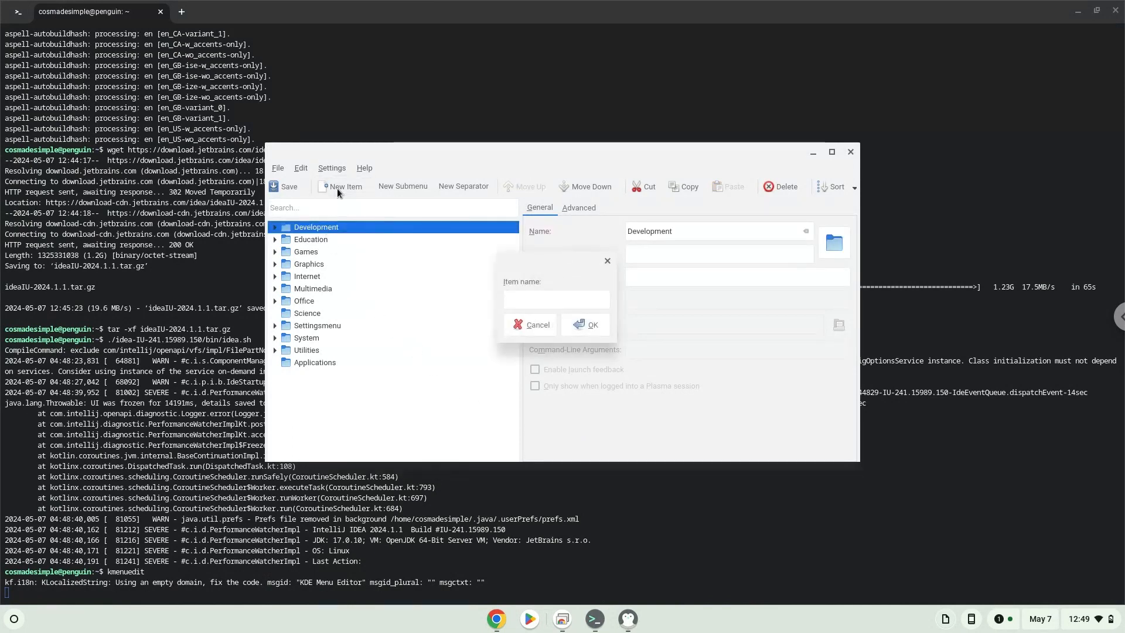
left_click(556, 300)
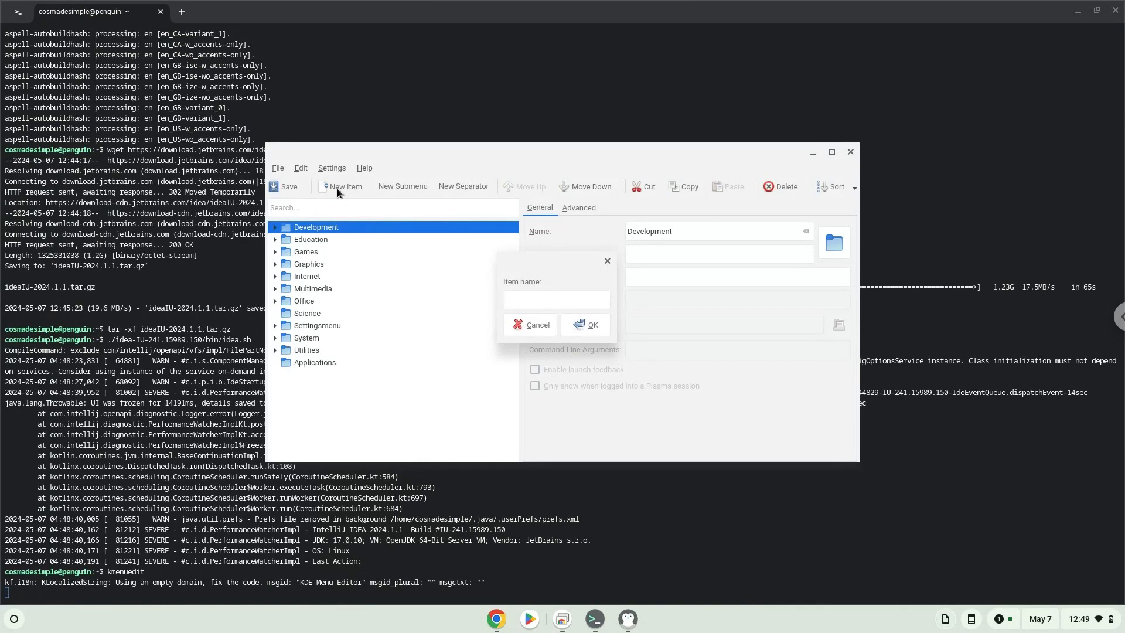
type("intel")
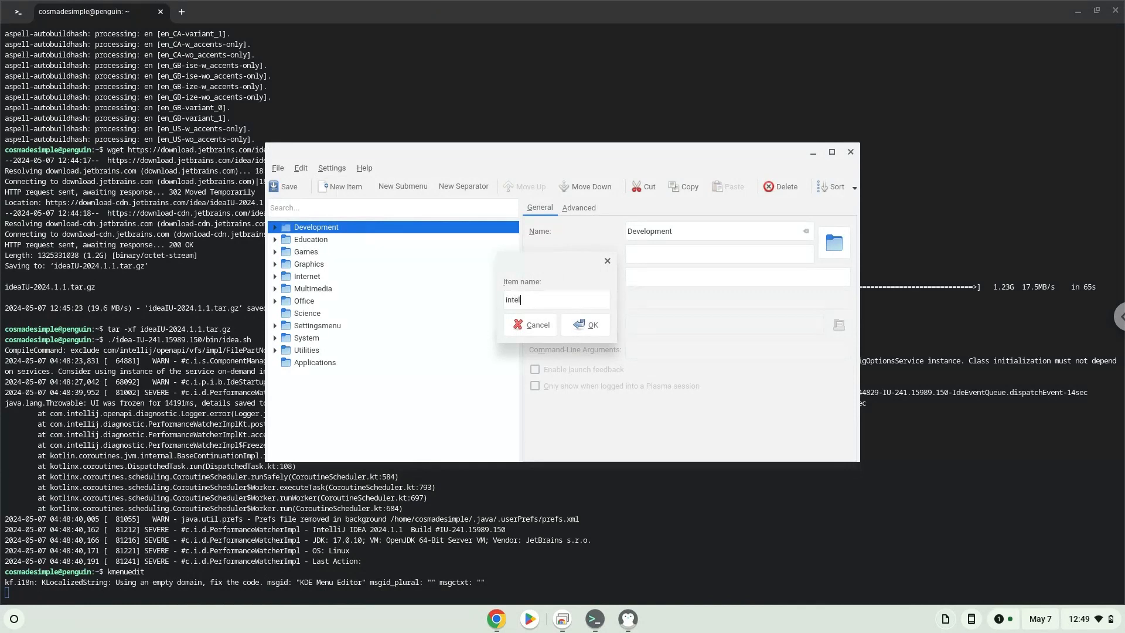
type("lij")
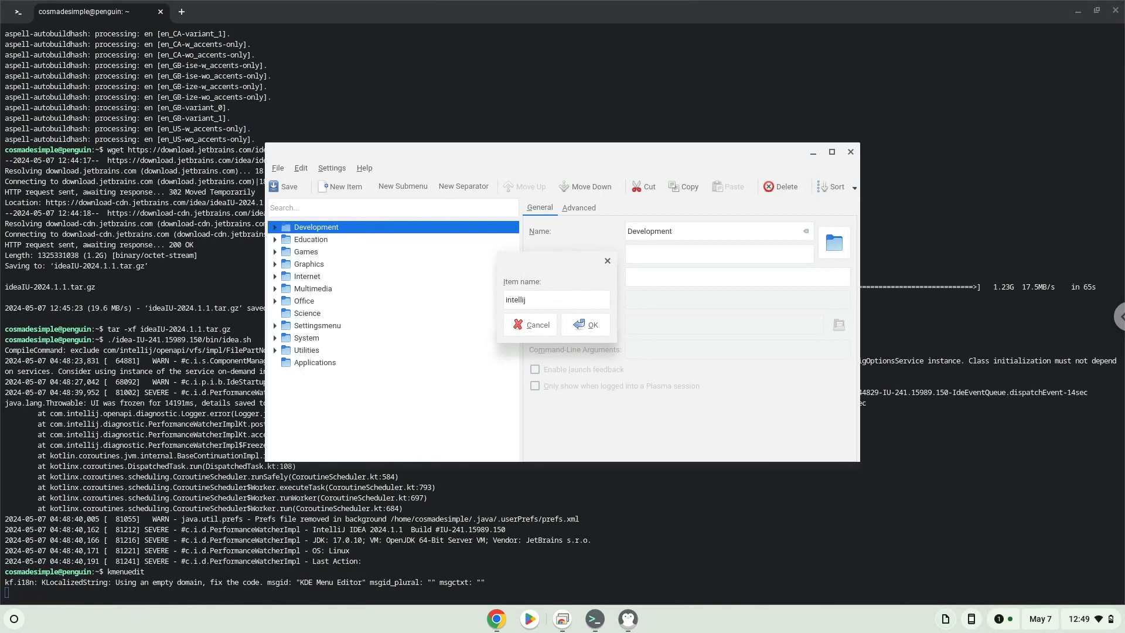
type("idea")
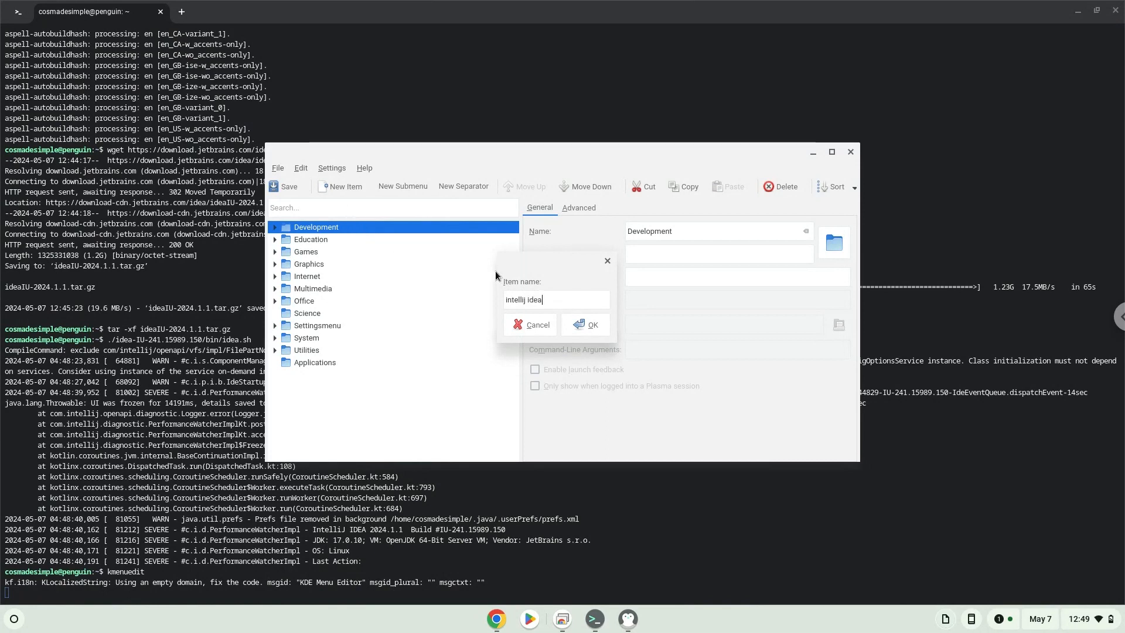
left_click(585, 324)
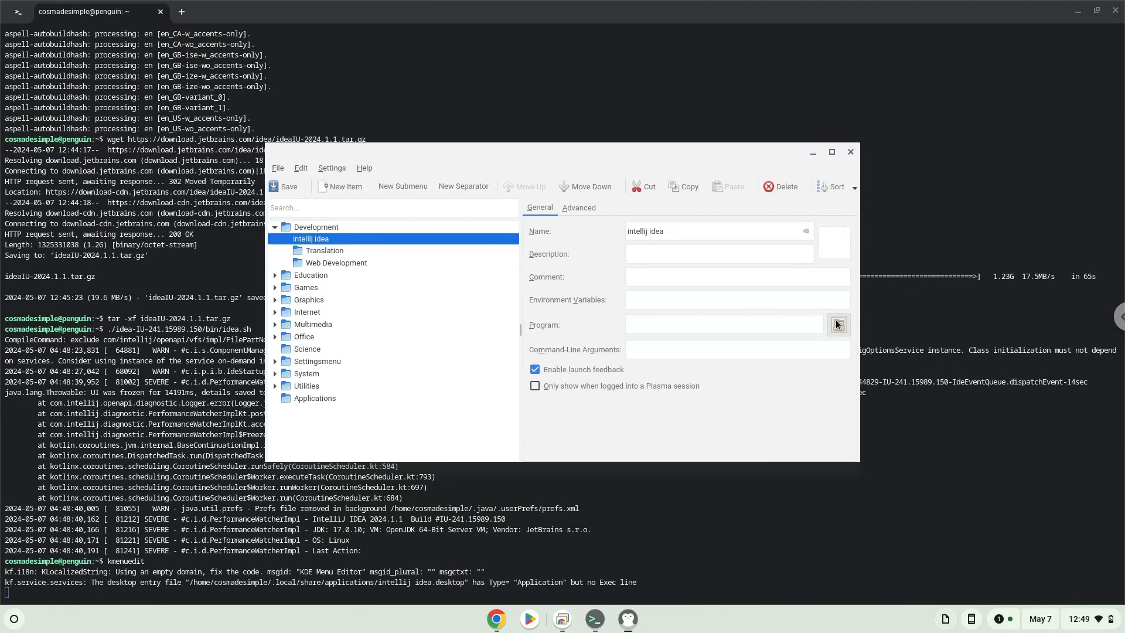
Set the entry's program to idea.sh in idea-IU-241.15989.150/bin
left_click(837, 324)
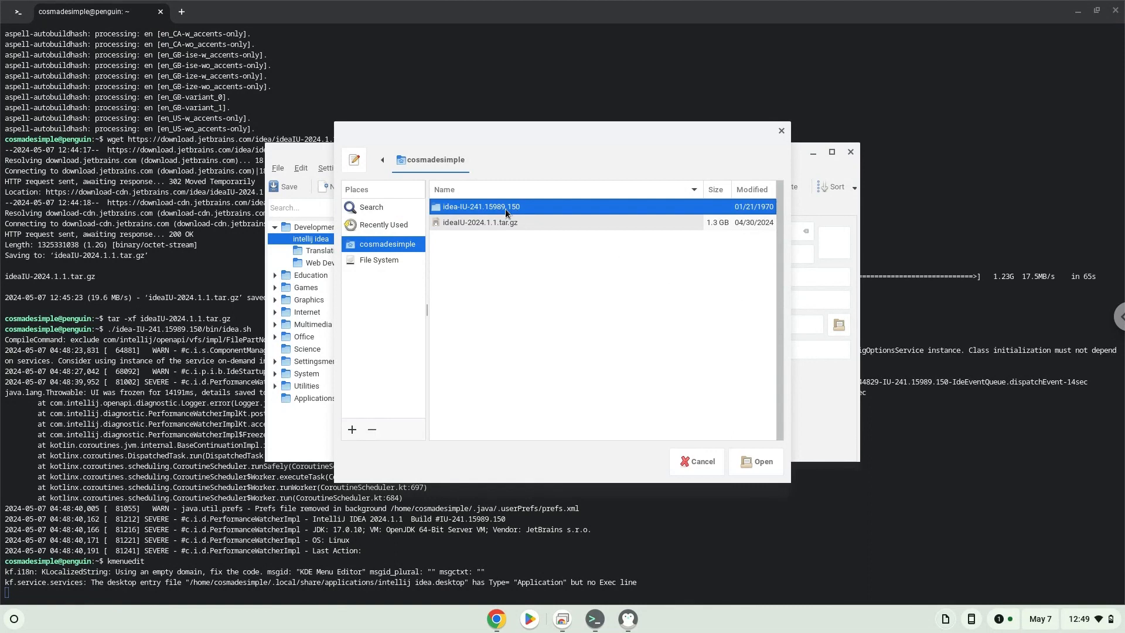
double_click(479, 207)
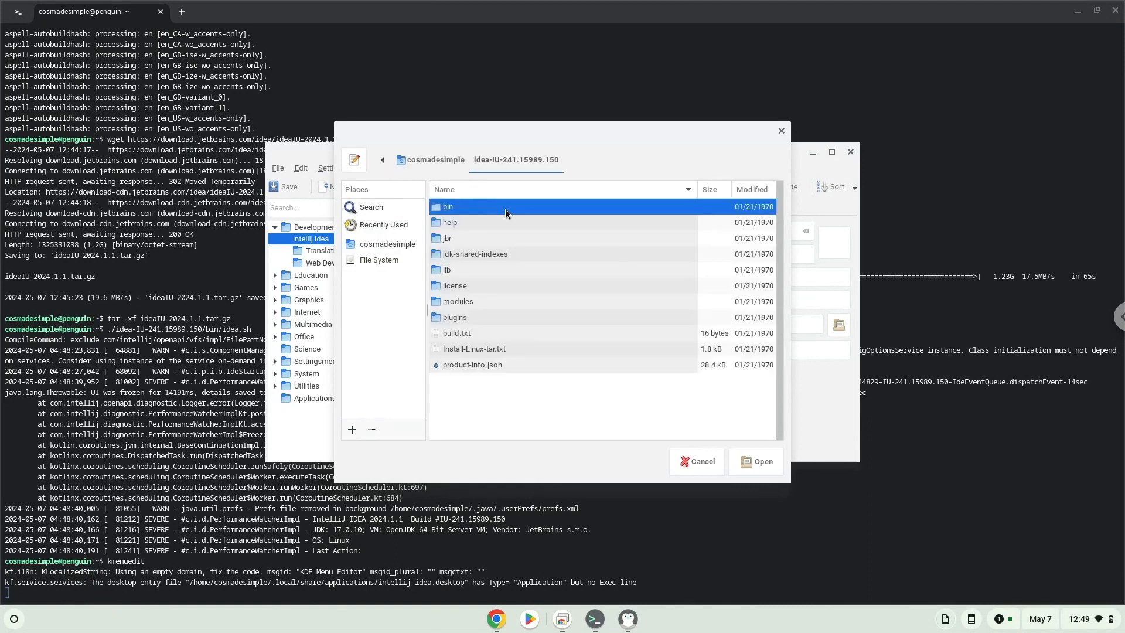
double_click(447, 207)
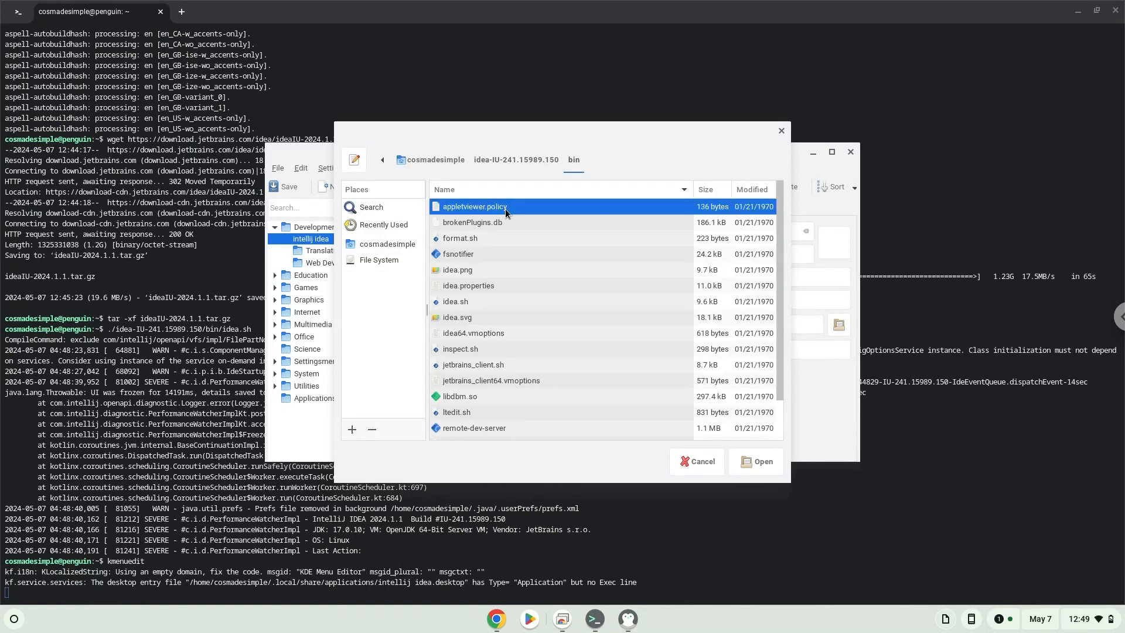
left_click(456, 301)
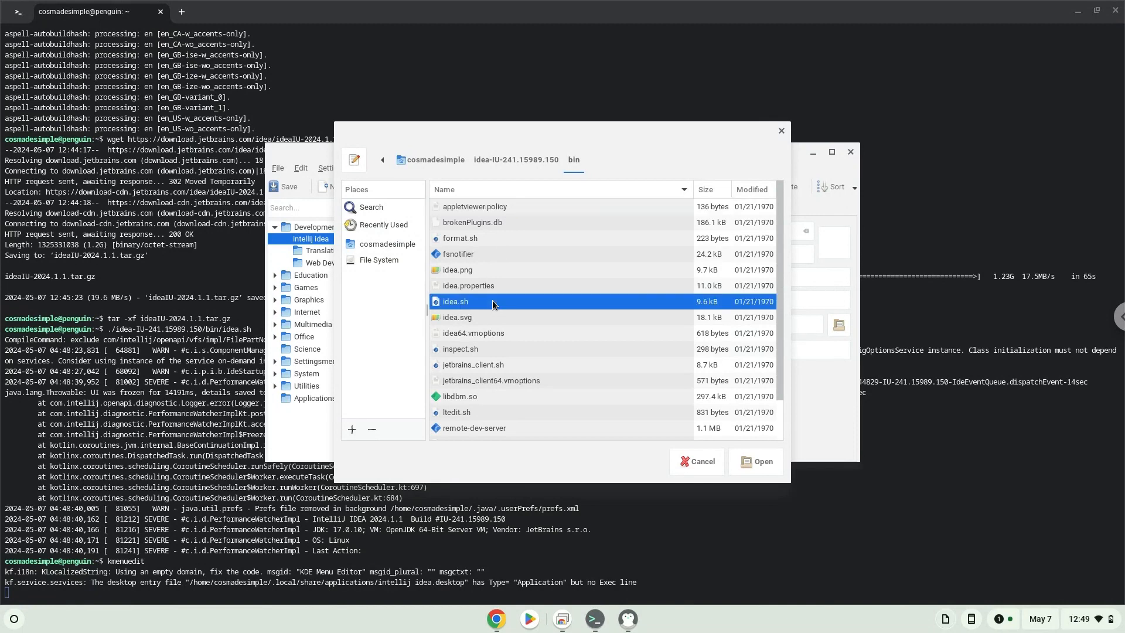
left_click(754, 461)
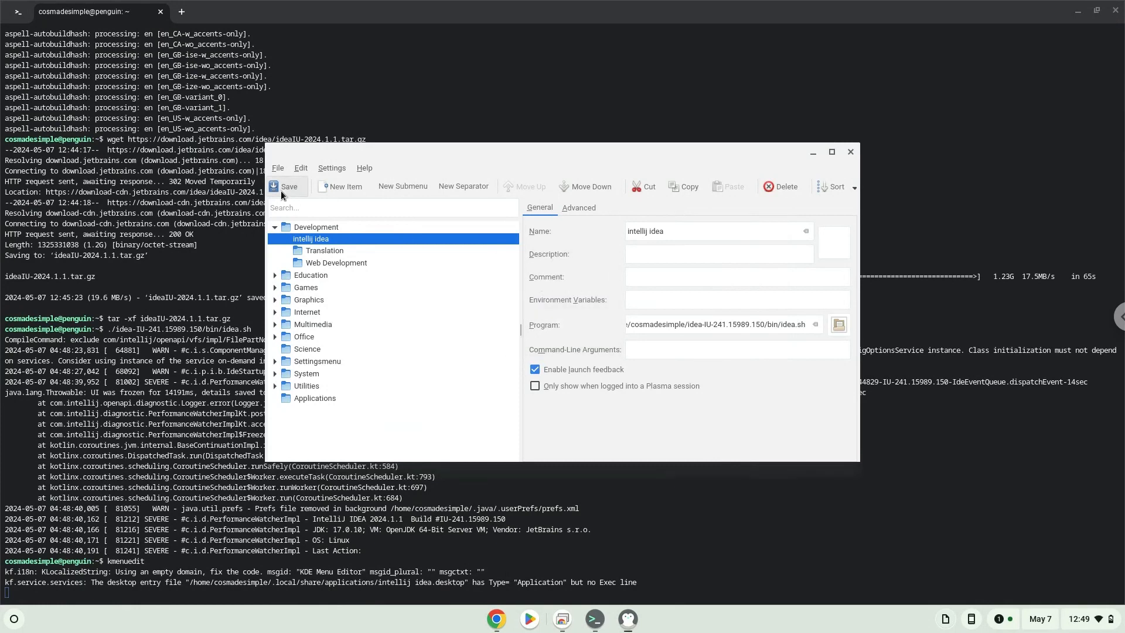
mouse_move(862, 158)
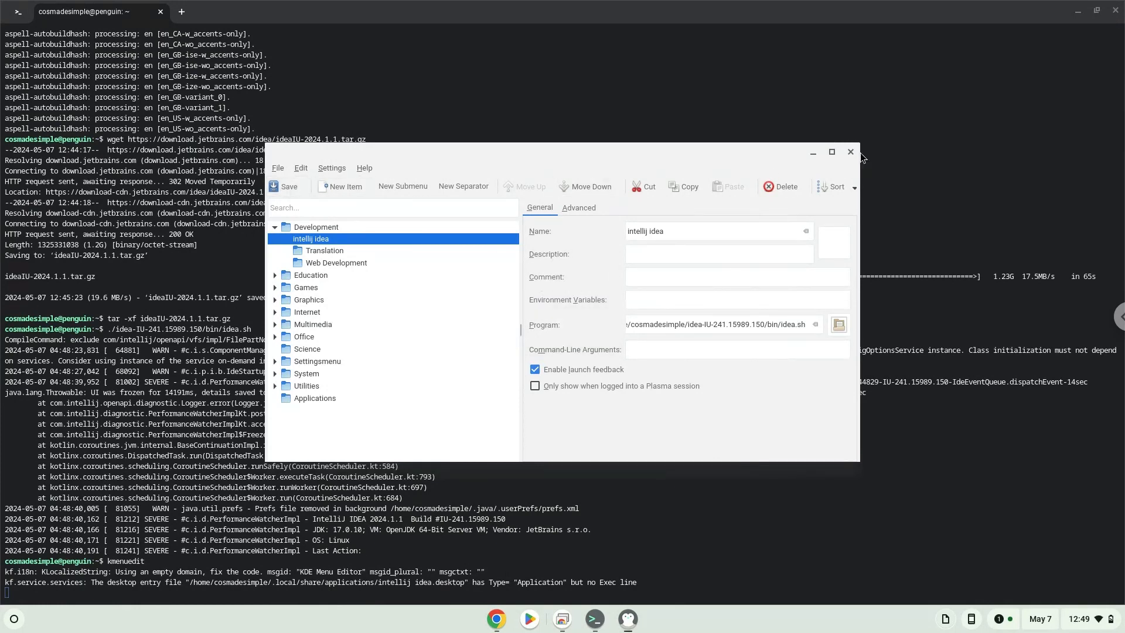
Close the KDE Menu Editor and Google Docs window, then show the ChromeOS app list
left_click(851, 151)
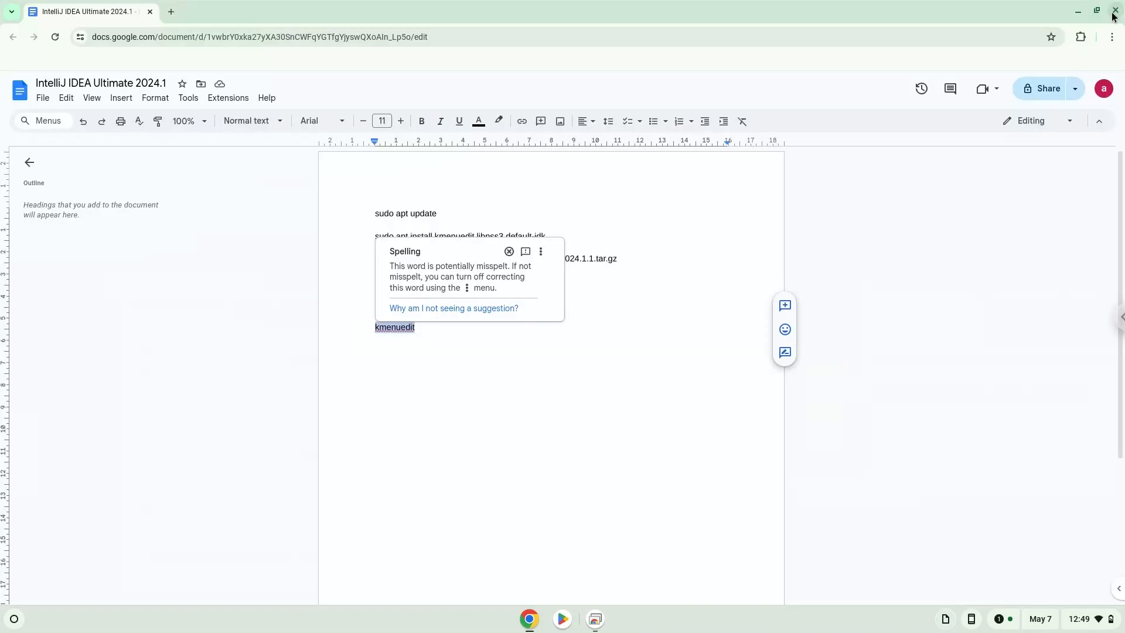
left_click(1095, 11)
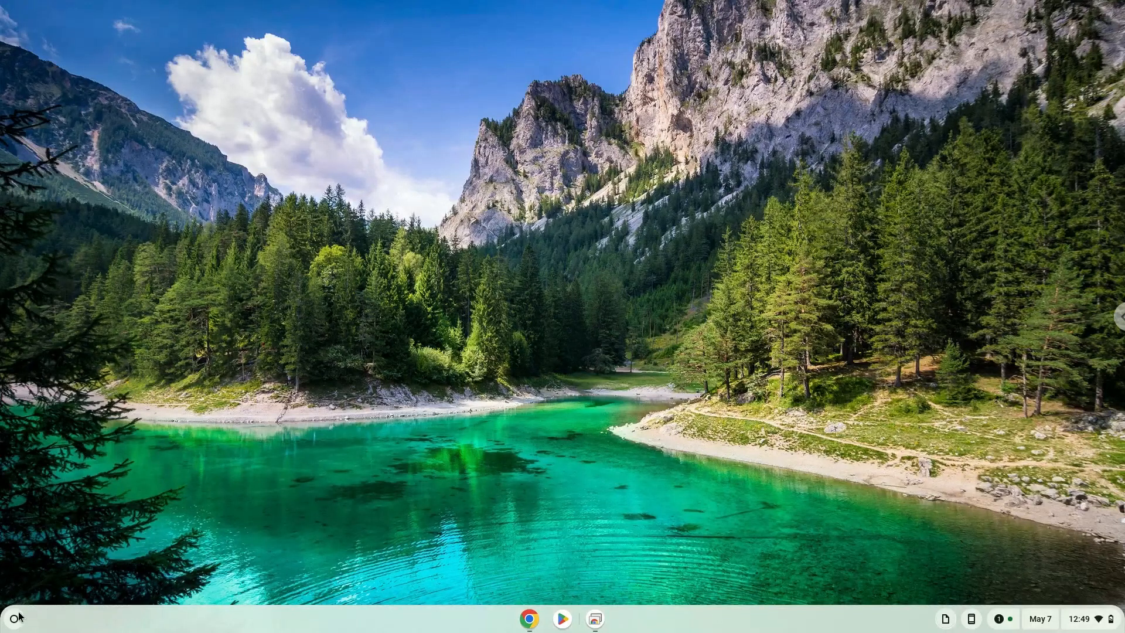
left_click(13, 618)
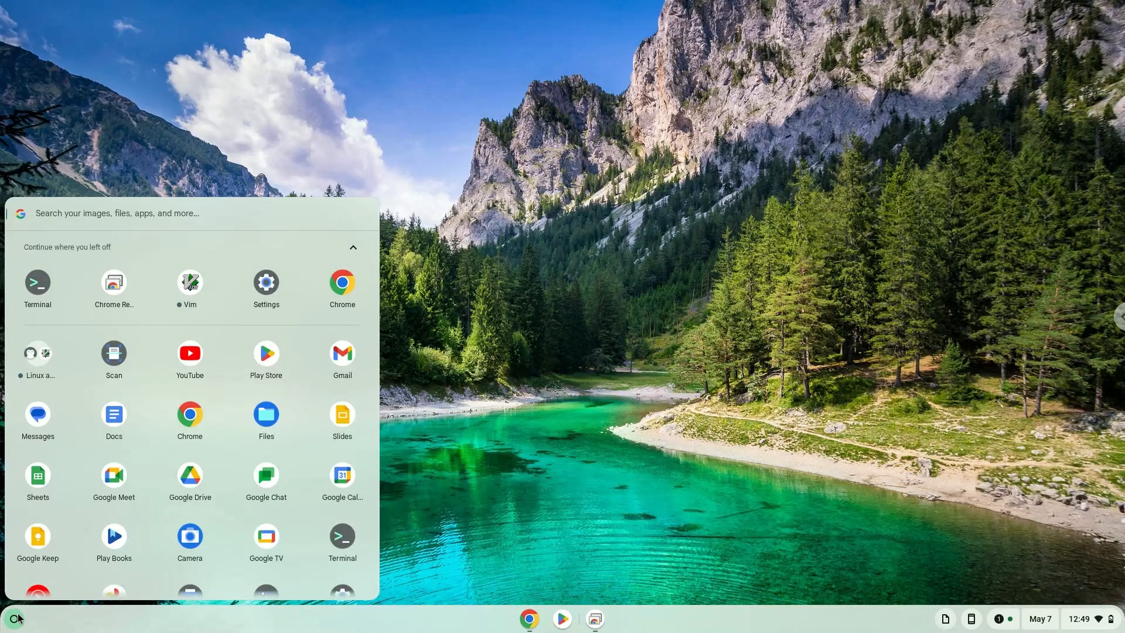
mouse_move(34, 365)
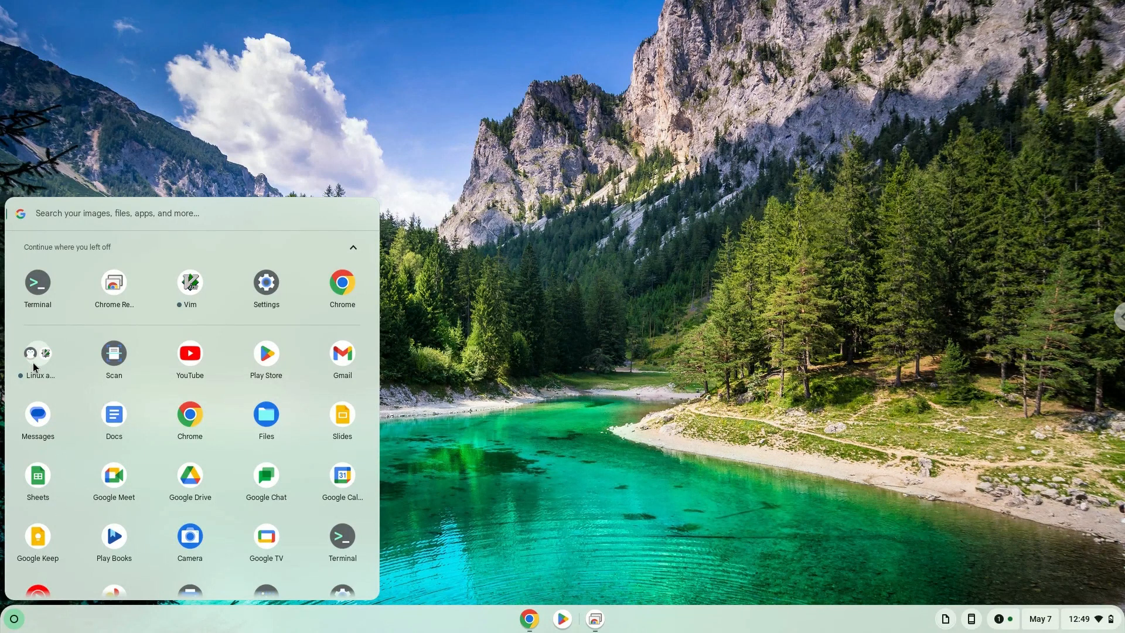